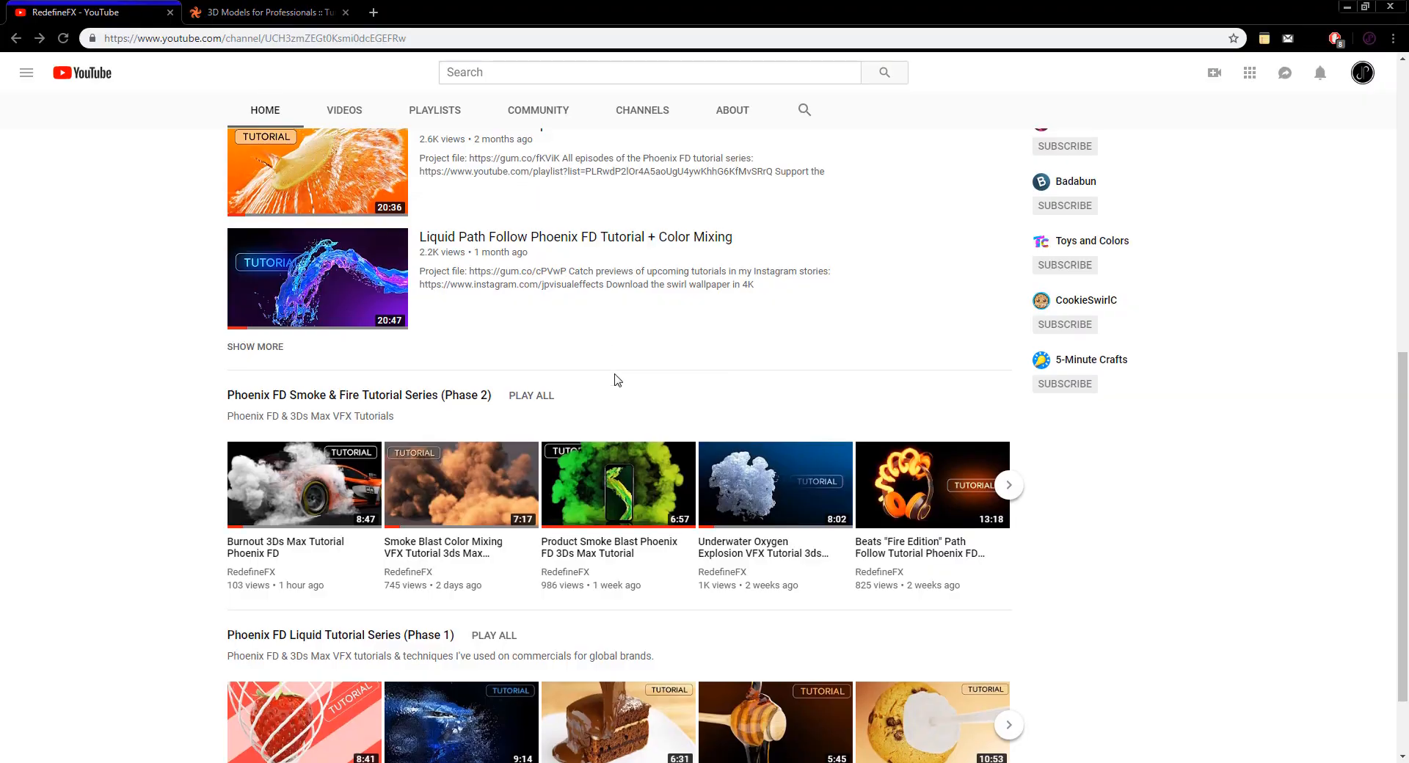
Search TurboSquid for mountain models and bring up the Mountain 3D Models results.
scroll(up, 3)
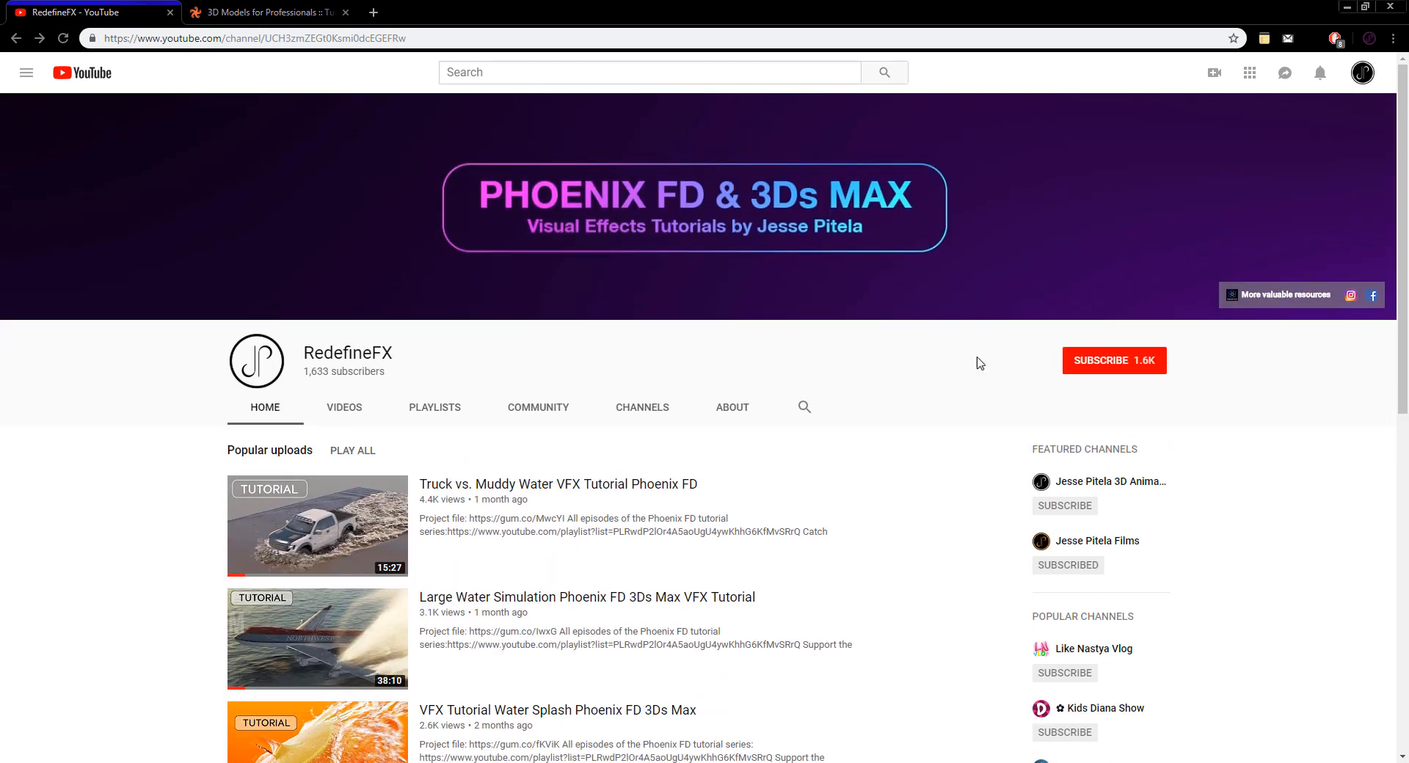
mouse_move(961, 313)
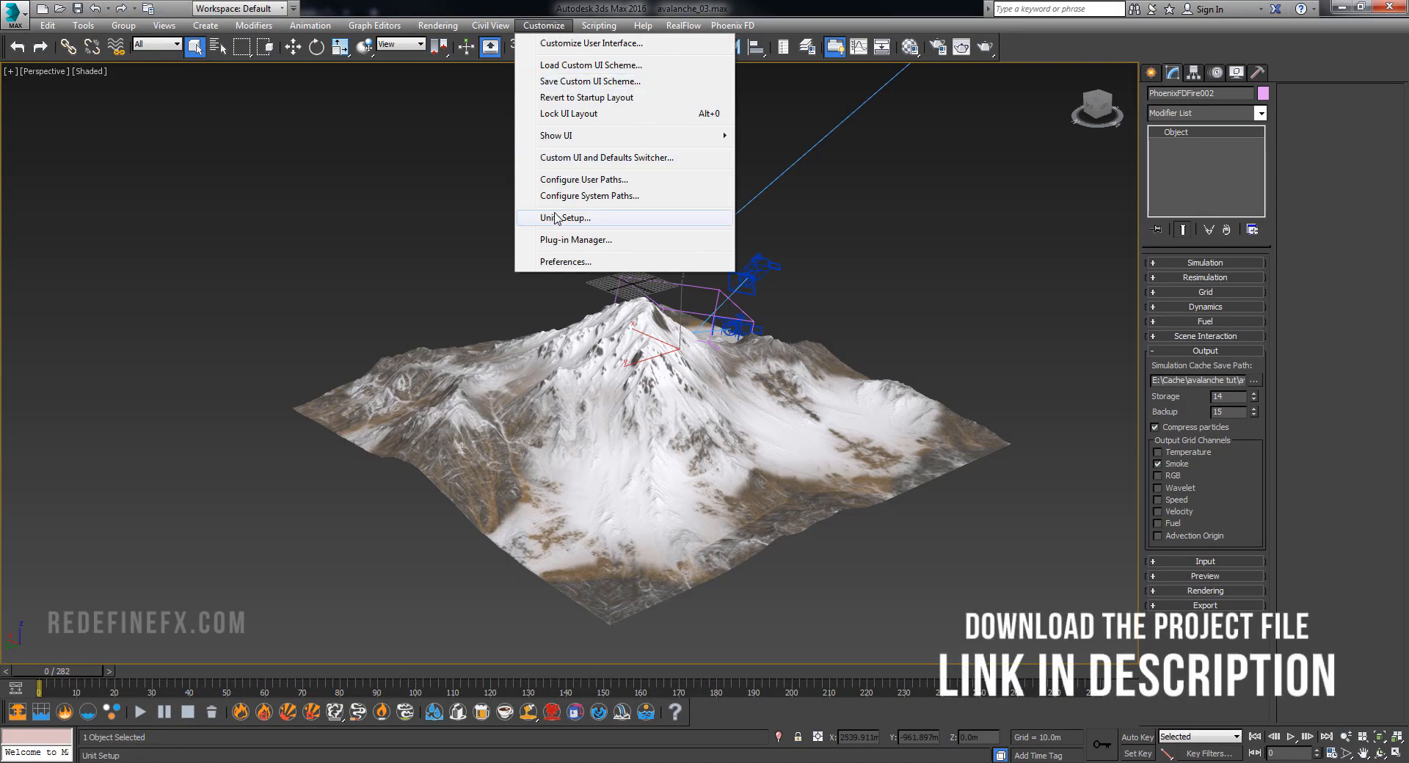
click(563, 218)
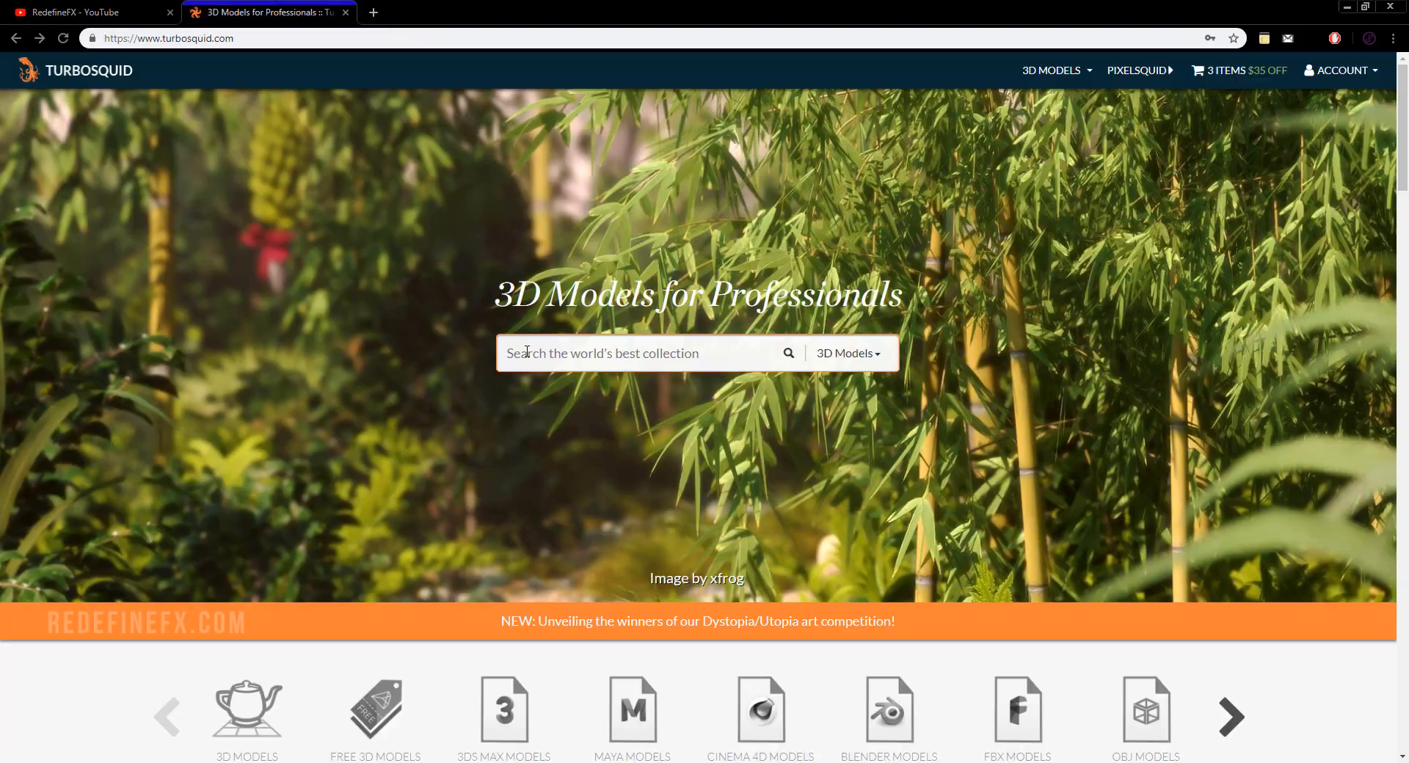
text(moin)
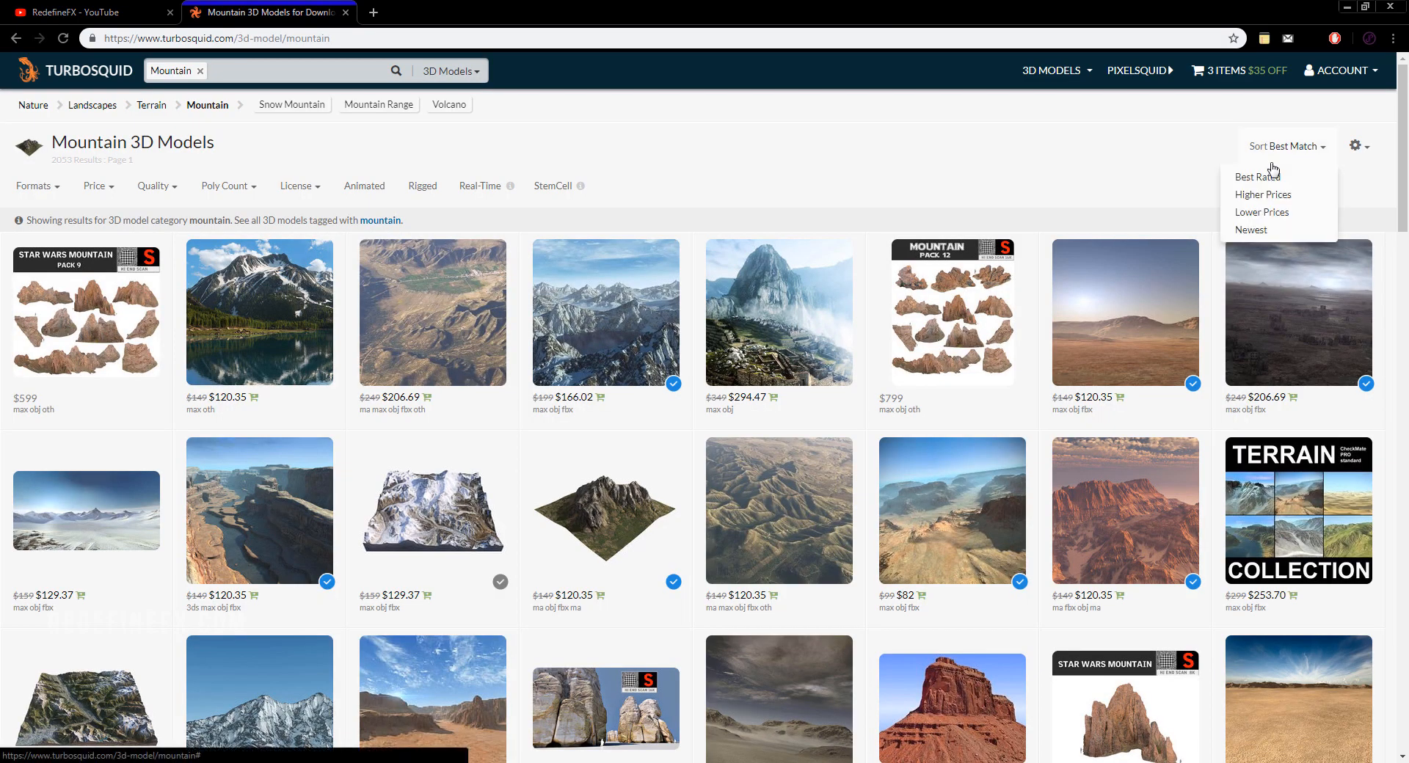
click(1262, 213)
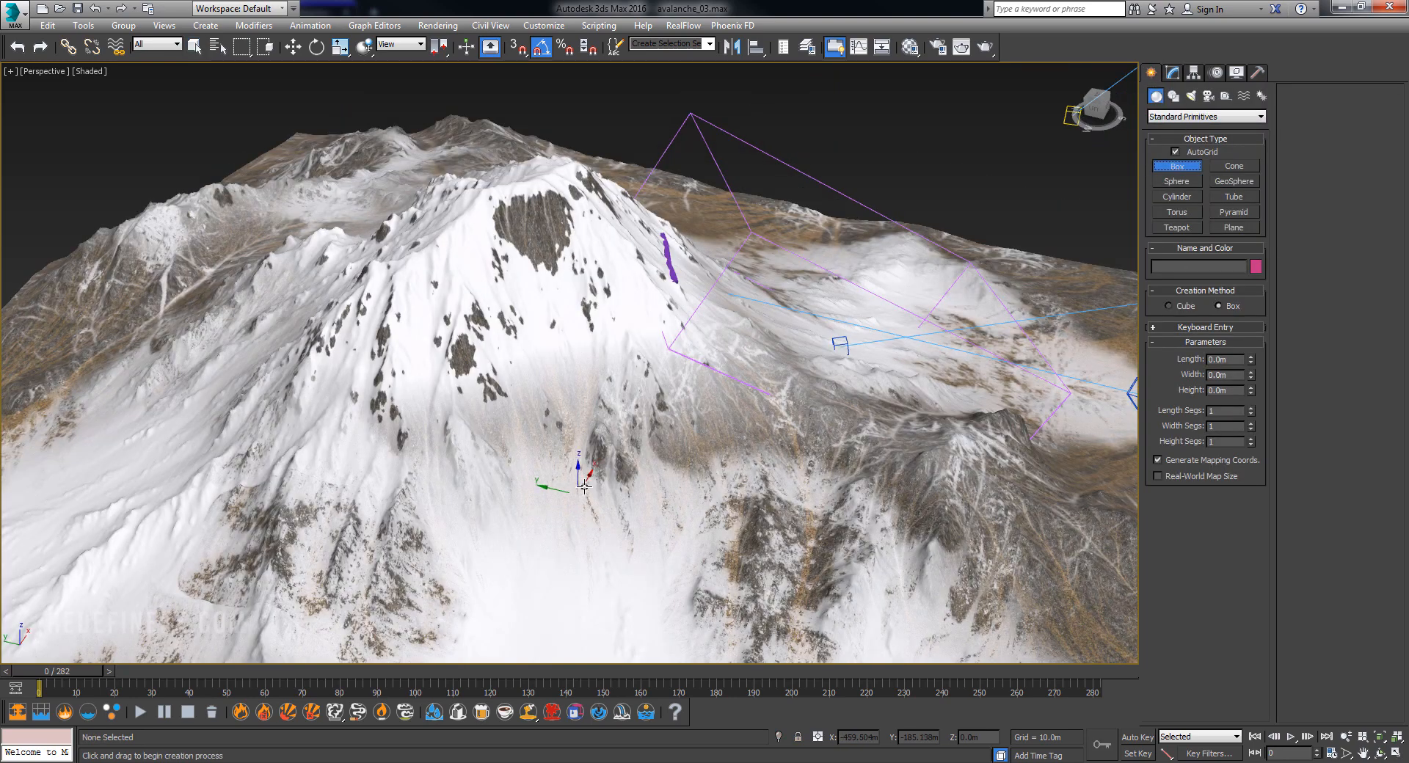
Create a long thin box across the snowy slope and give it extra segments along its length.
drag(584, 486, 534, 585)
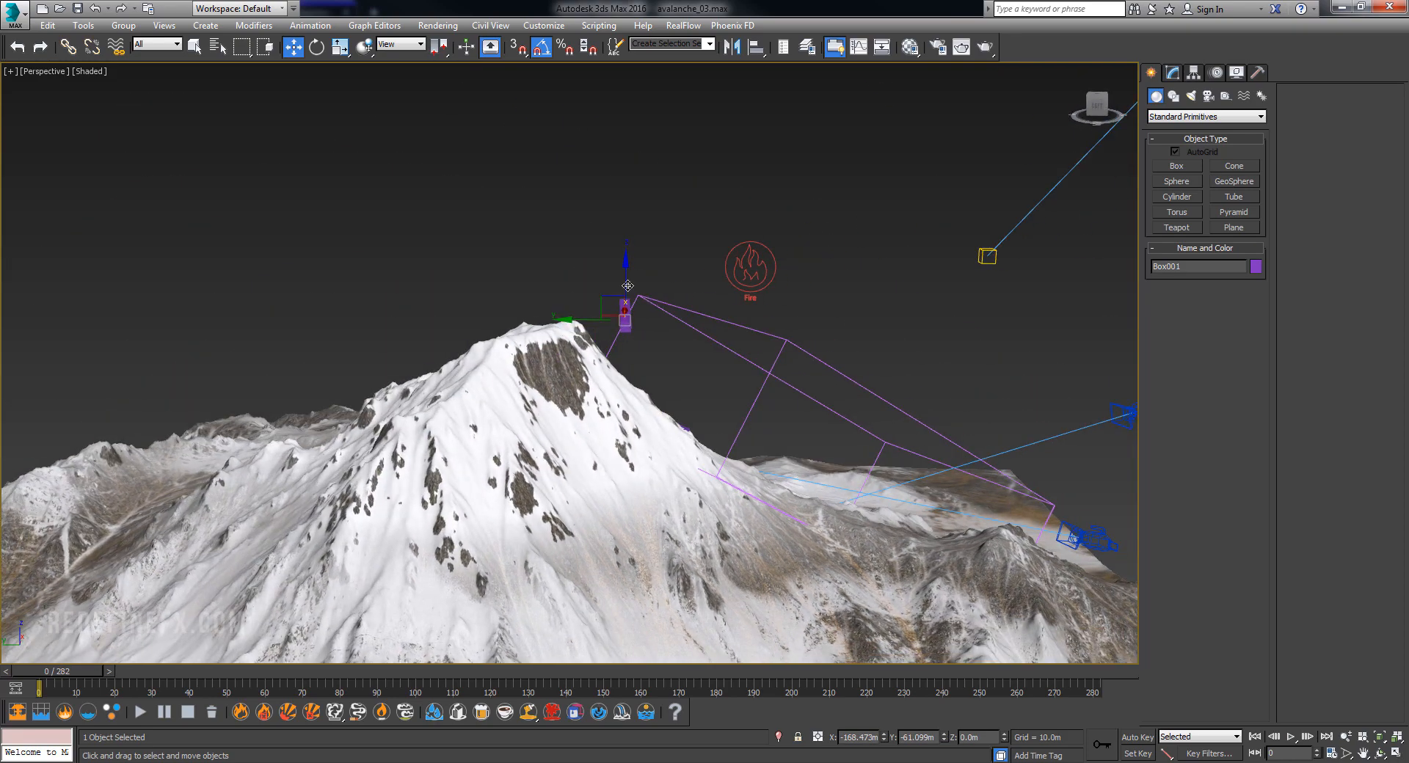
click(317, 46)
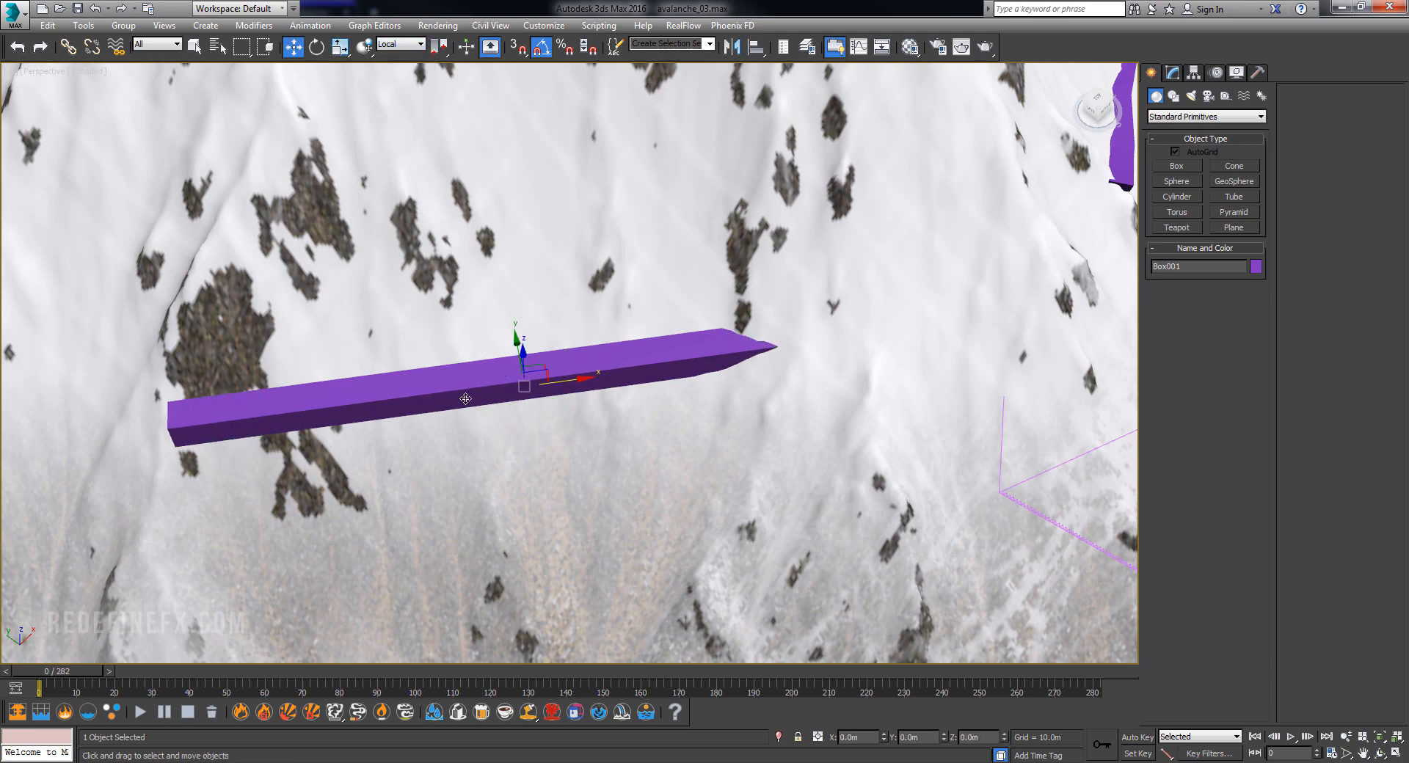
drag(526, 373, 535, 386)
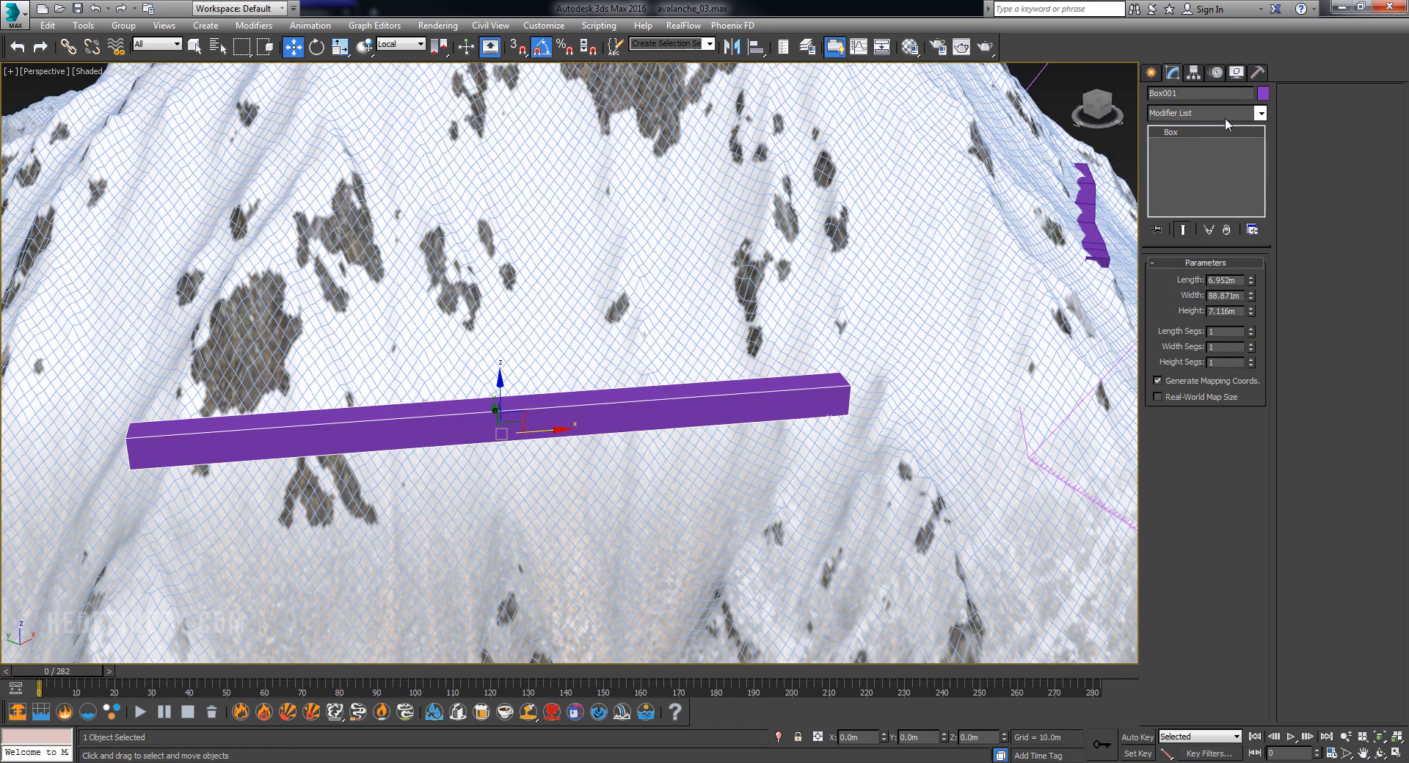
click(1248, 345)
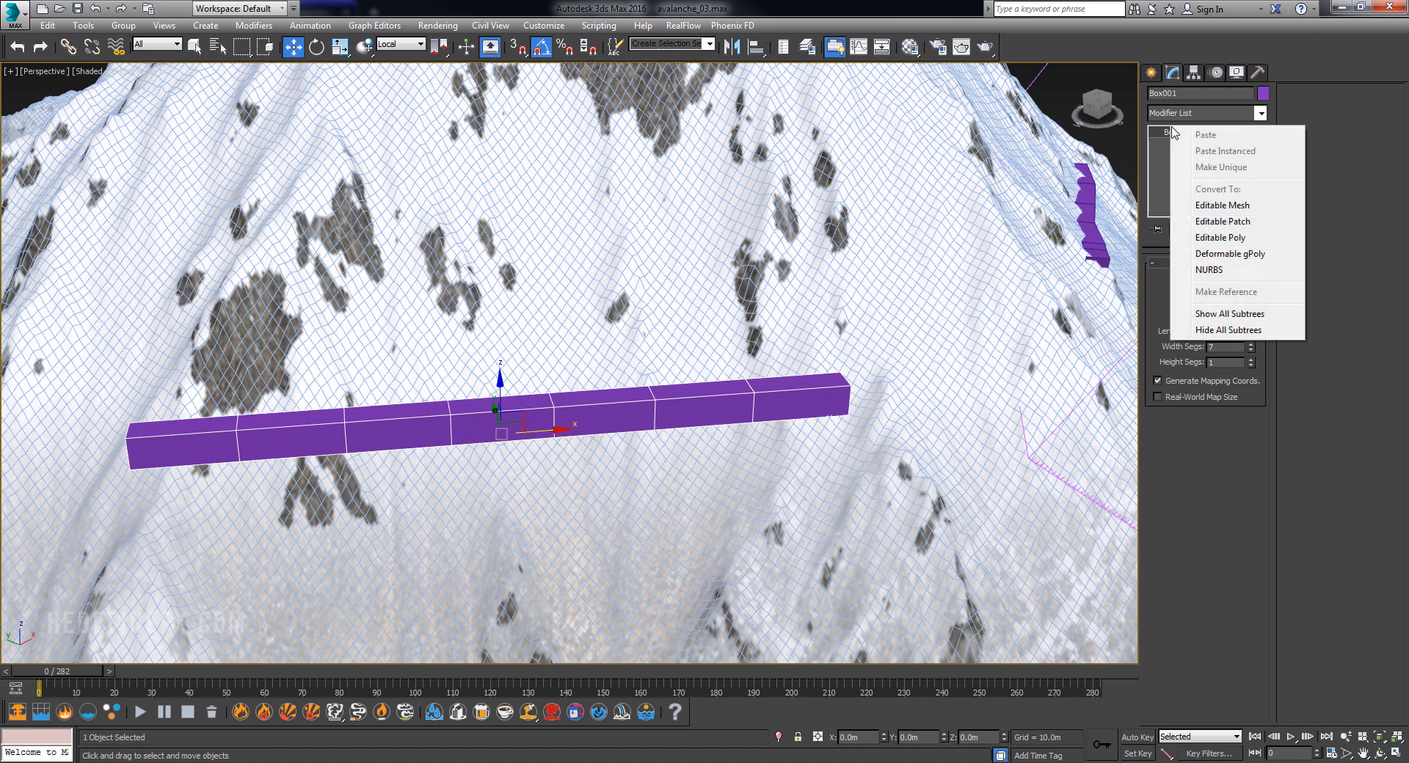
Convert the box to Editable Poly and move its vertices so it bends along the terrain.
click(1220, 238)
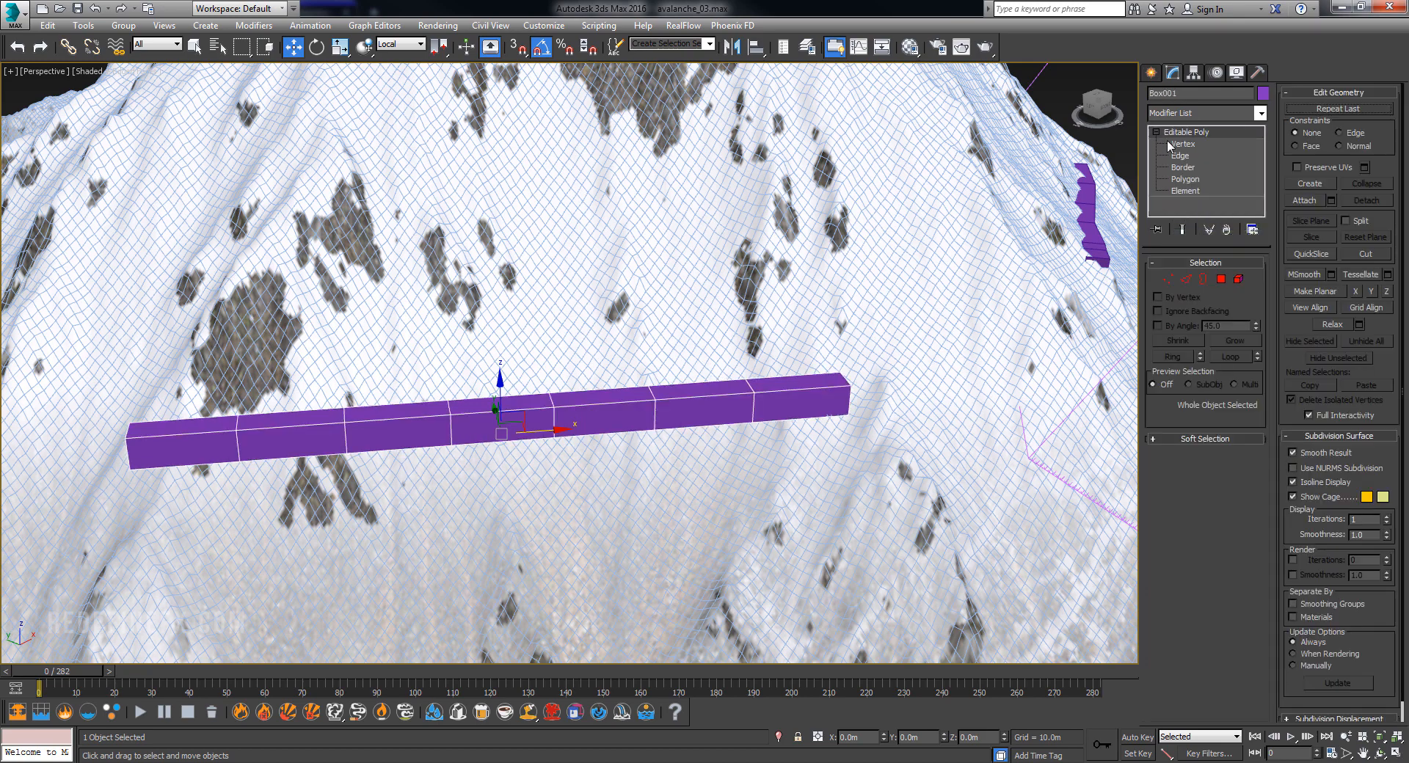
click(1185, 144)
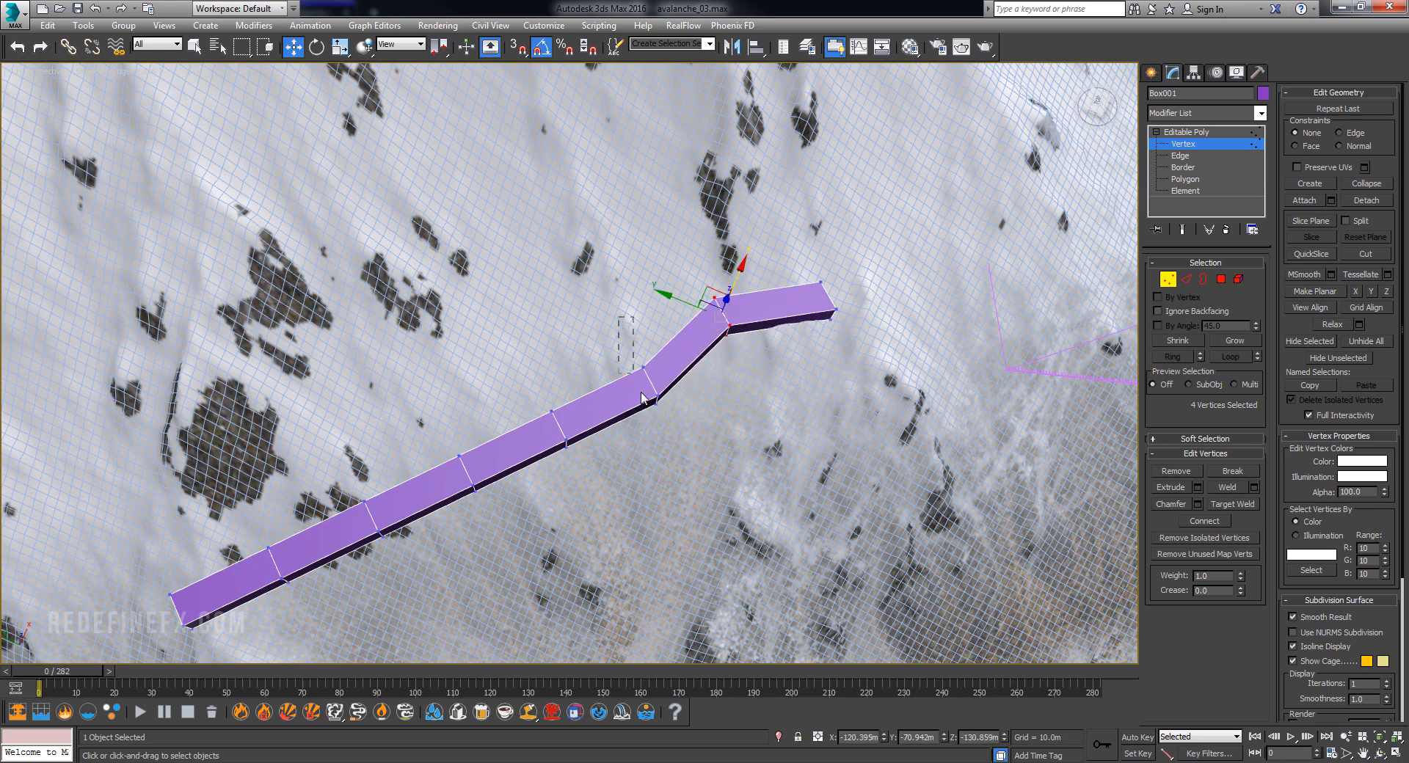
drag(723, 301, 611, 355)
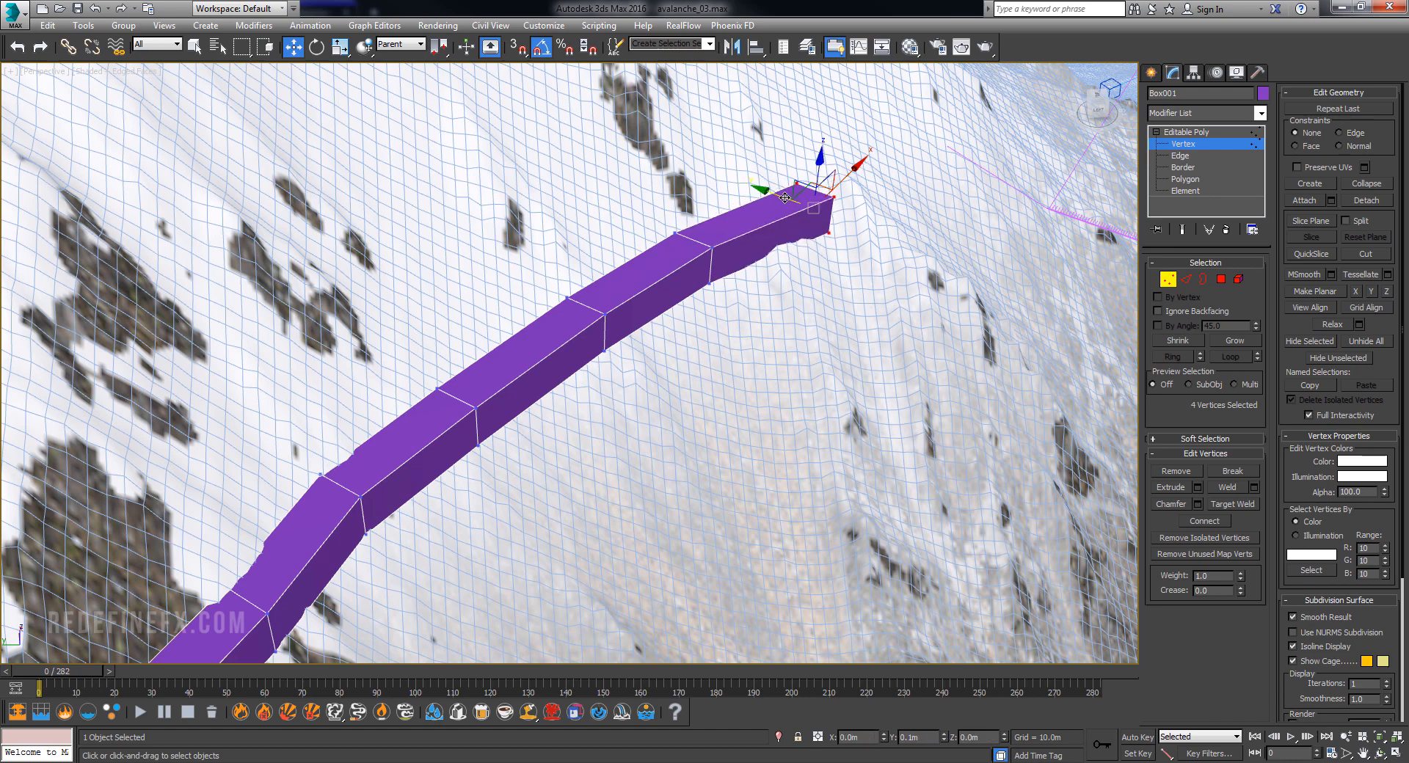
click(1180, 154)
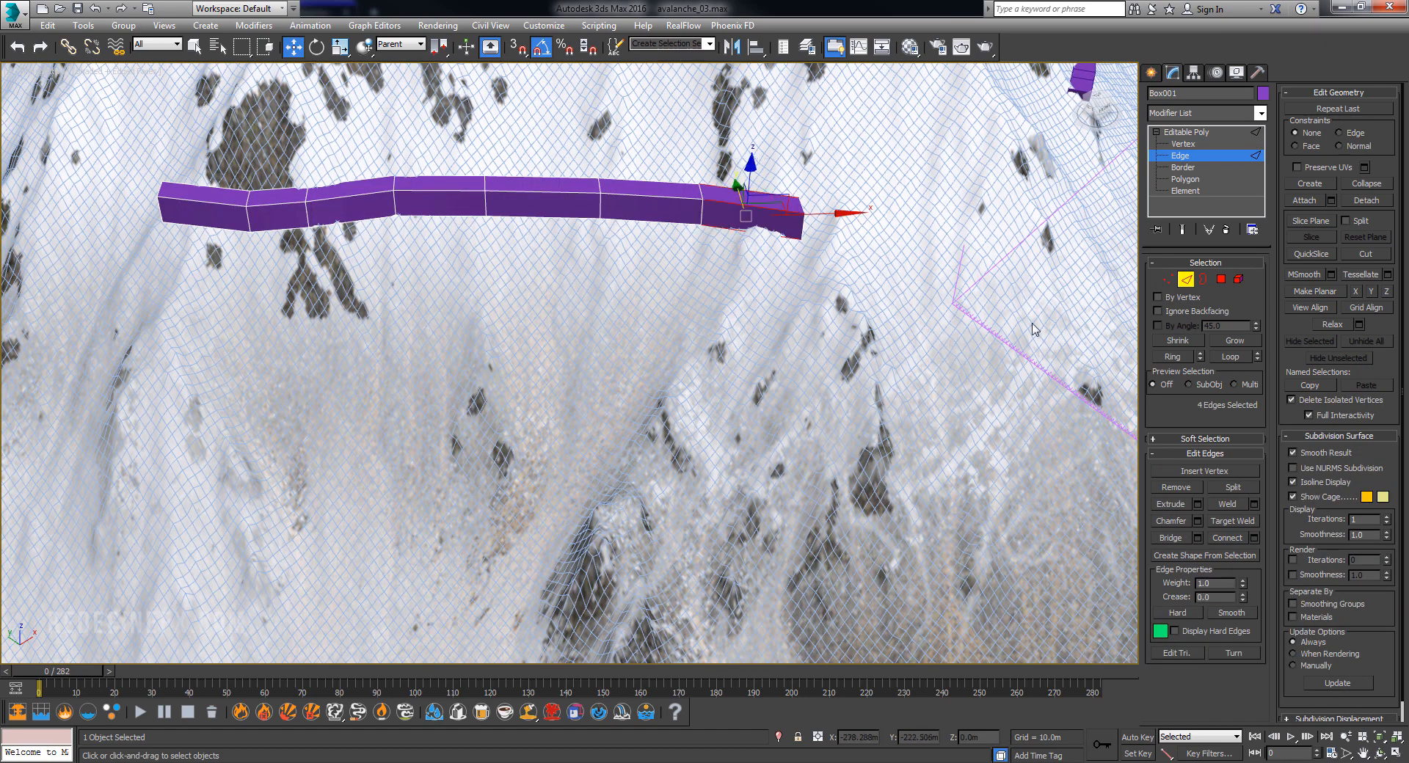
click(1254, 537)
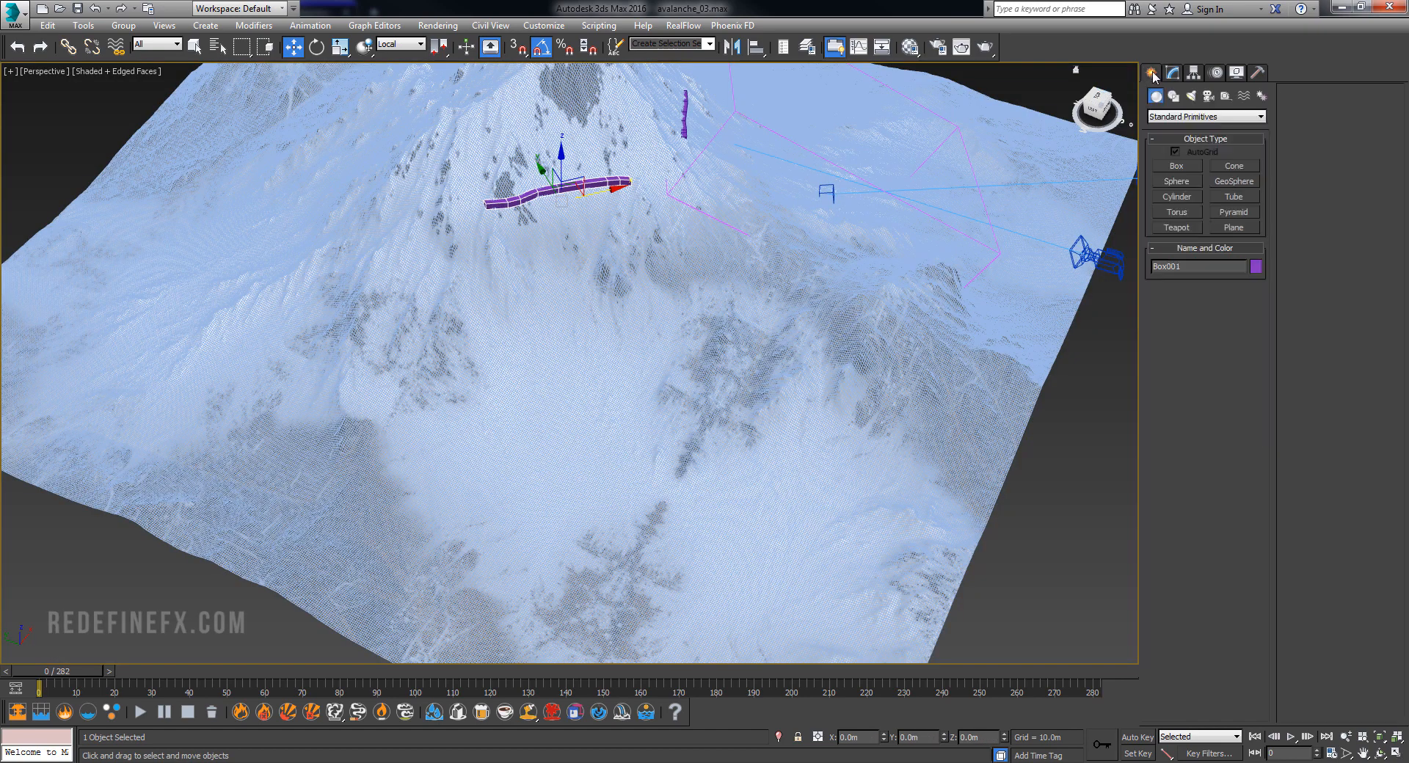
Switch the Create panel to Phoenix FD objects for the new FireSmokeSim grid.
click(1203, 116)
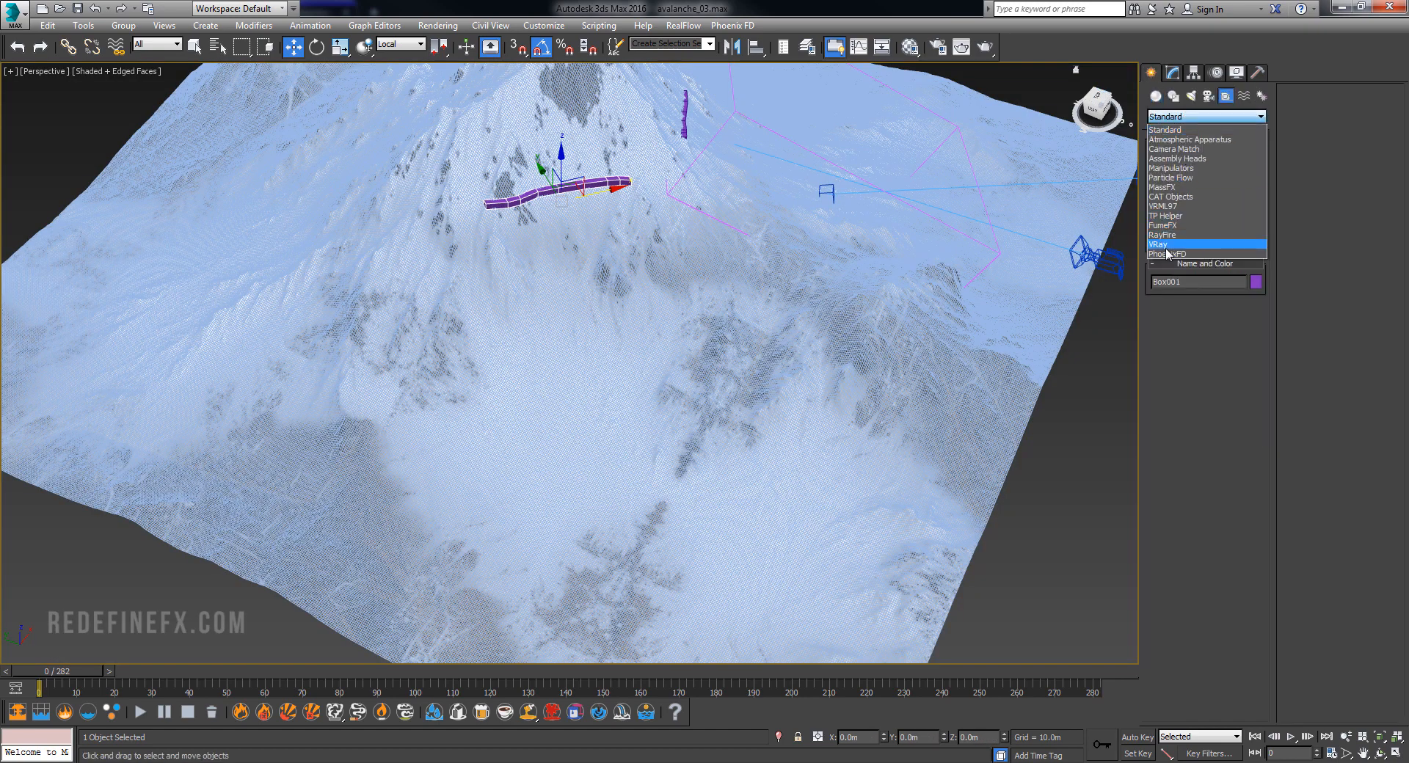
click(1164, 254)
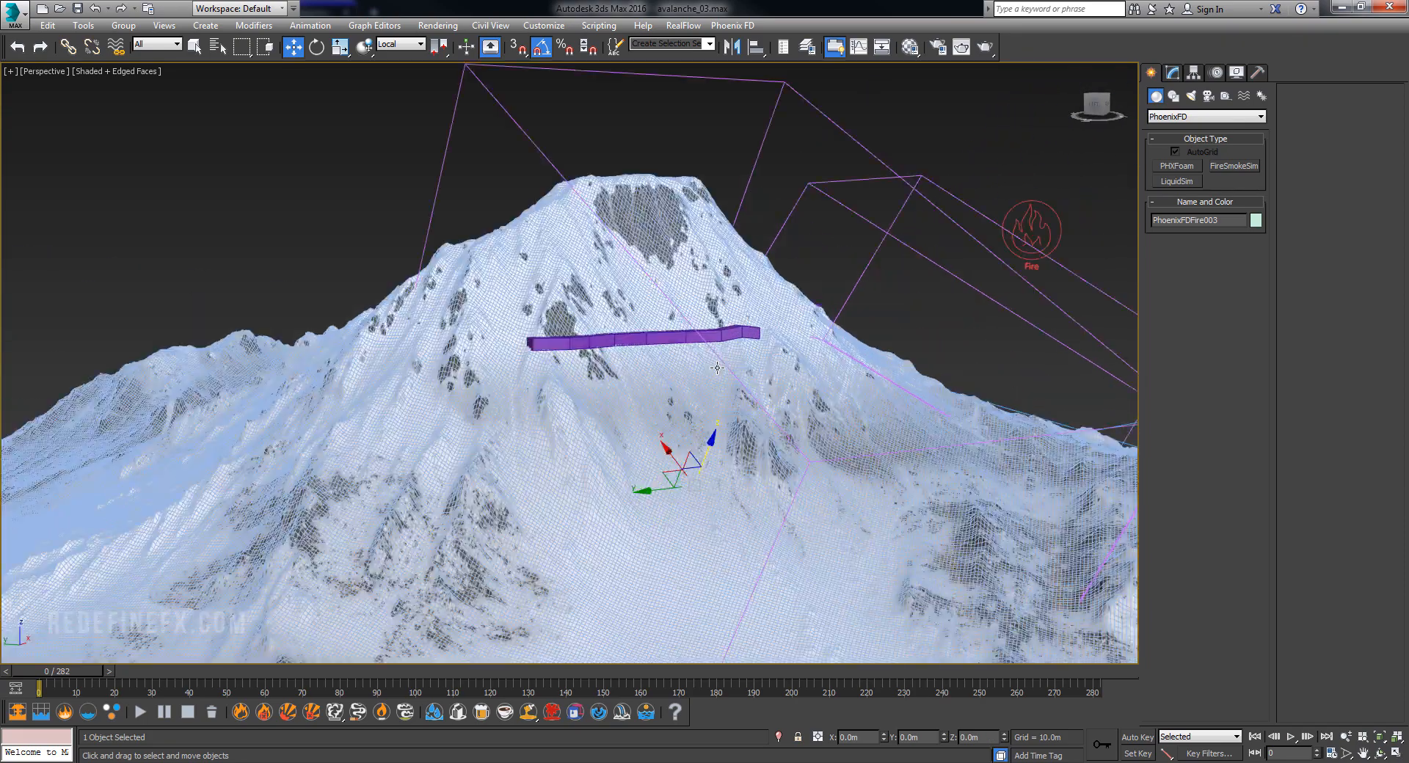
Set PhoenixFDFire003's adaptive grid to Smoke with threshold 0.02.
drag(719, 369, 664, 382)
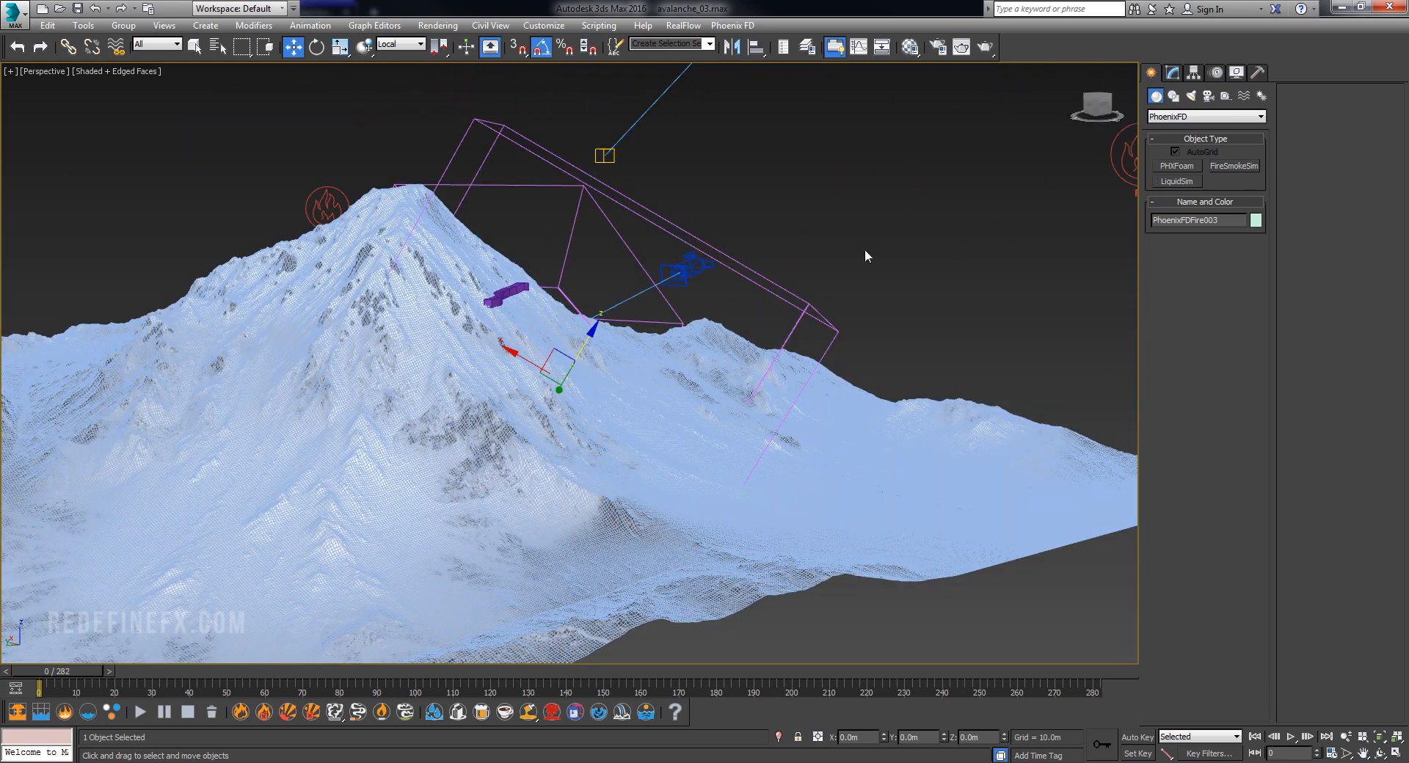
click(1171, 97)
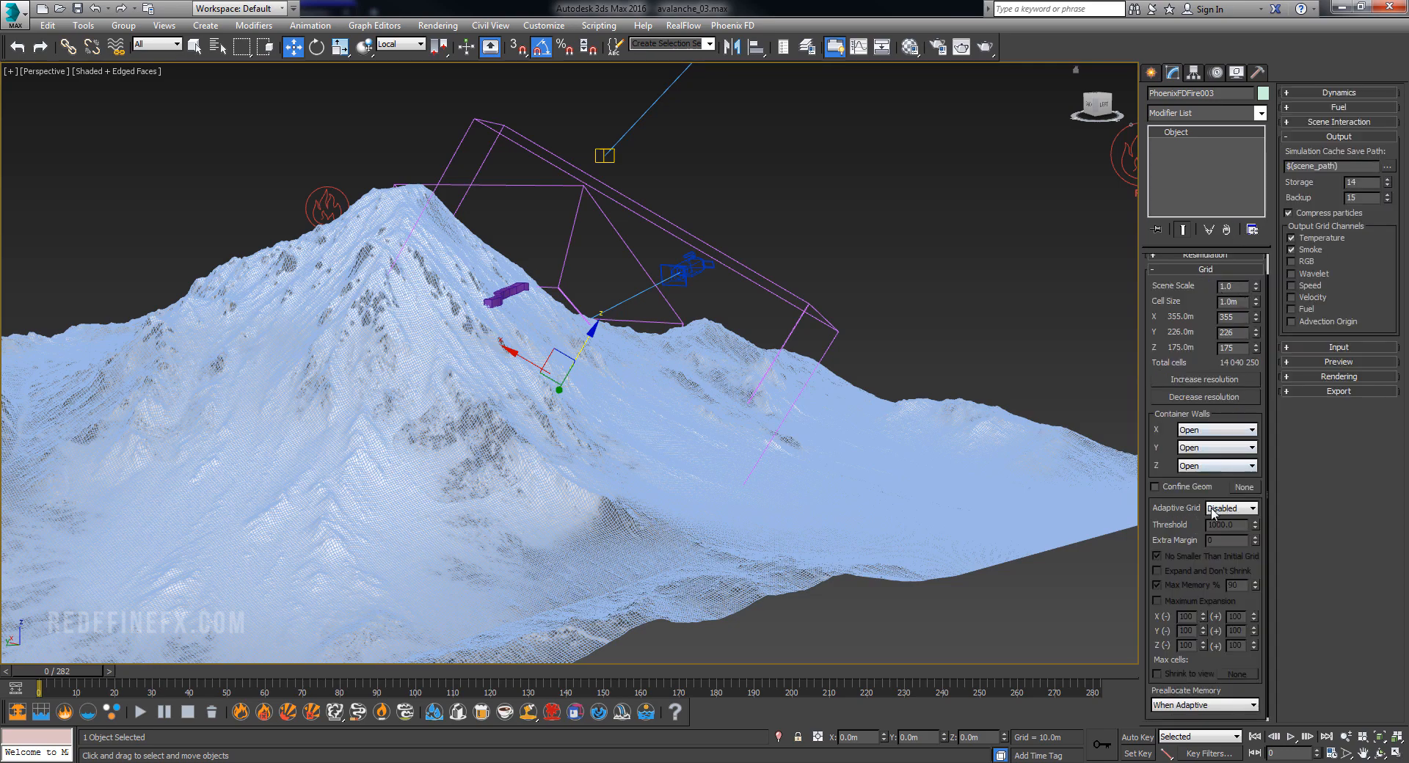
click(1228, 506)
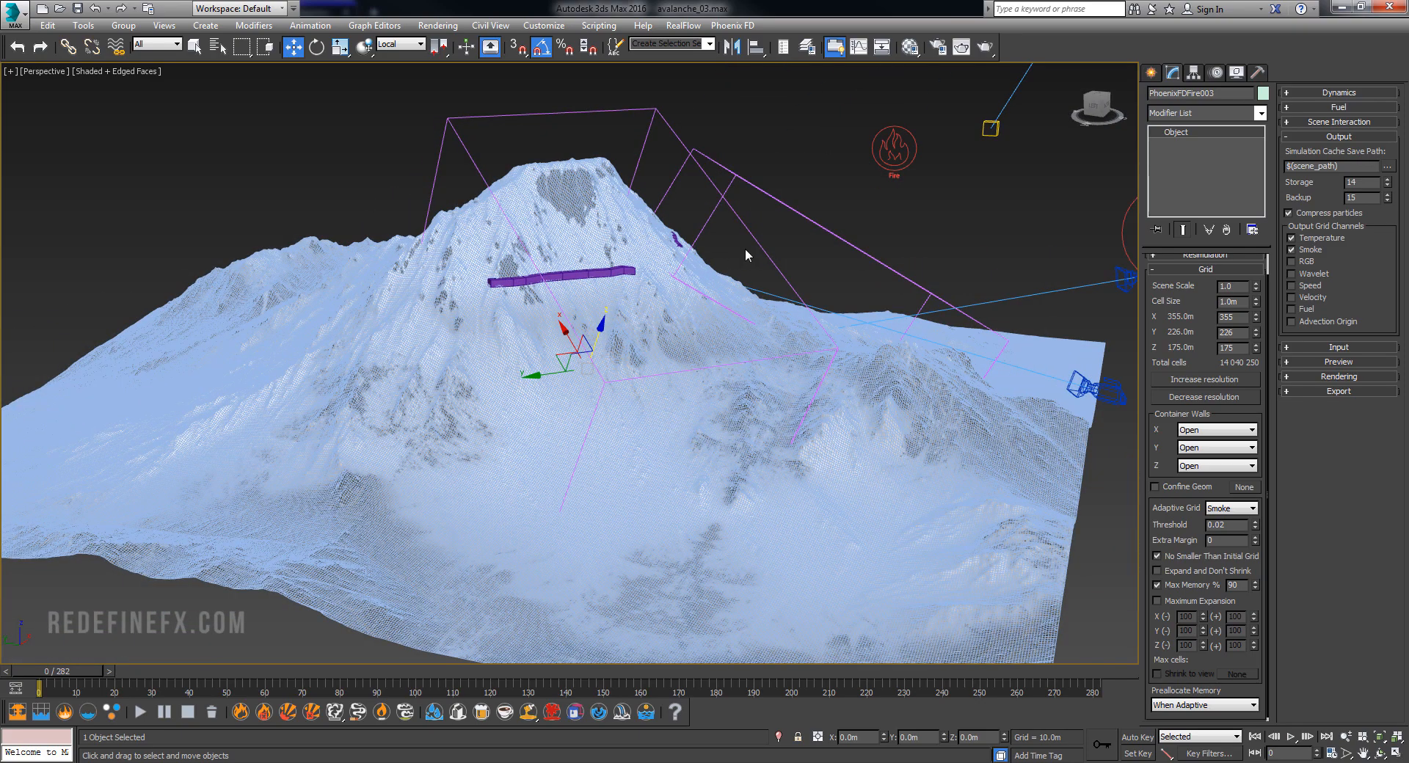
drag(746, 254, 597, 287)
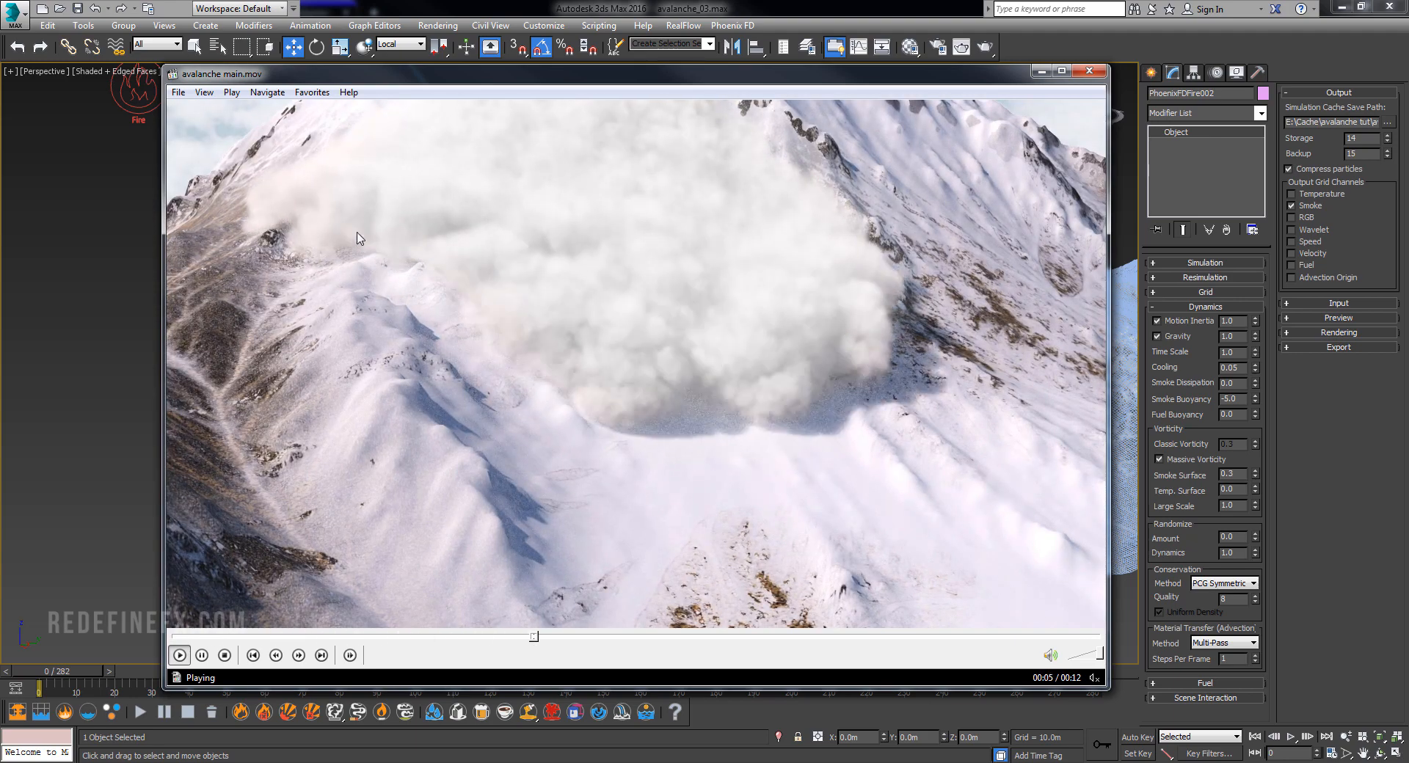
Close the avalanche main.mov preview and return to PhoenixFDFire002's Dynamics settings.
click(1088, 71)
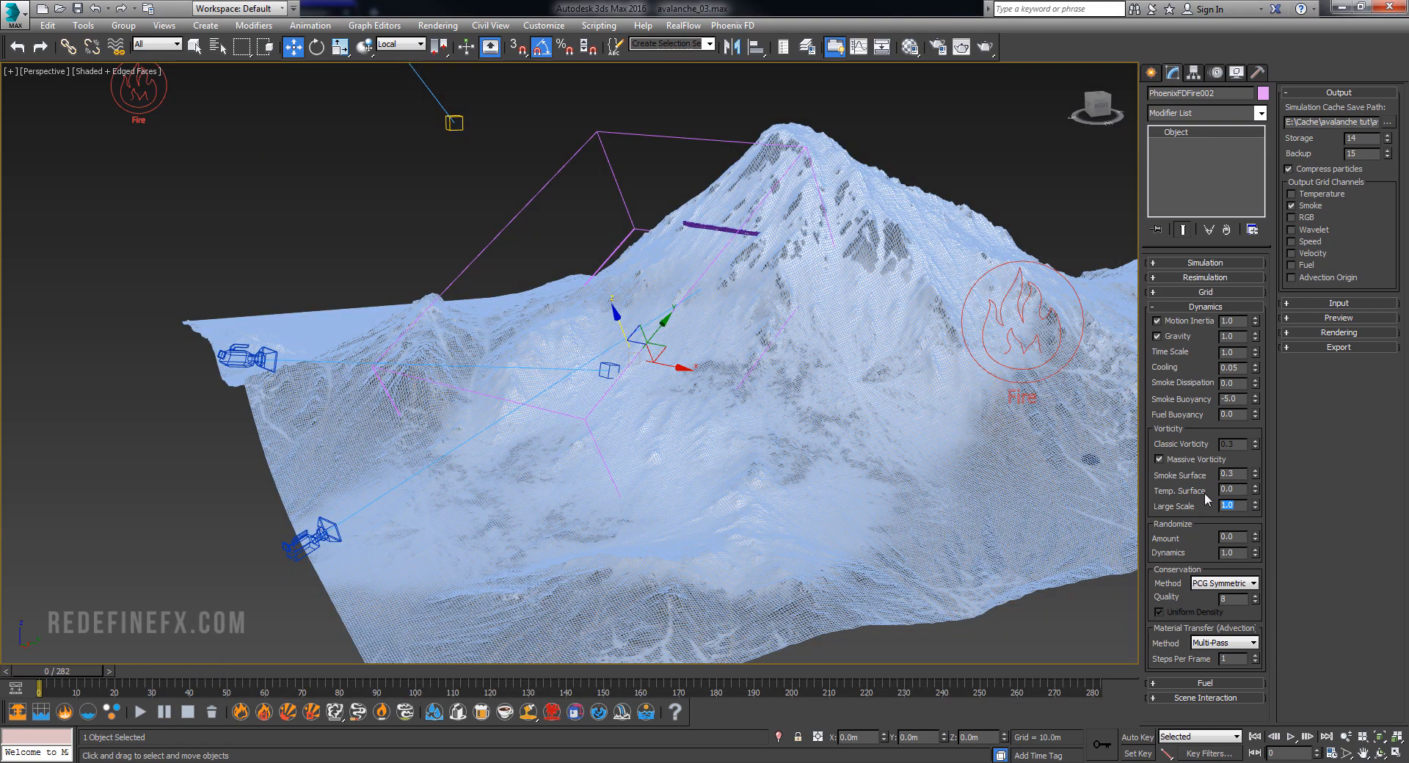
Keep PCG Symmetric conservation at quality 50 and add Velocity to the output grid channels.
click(1223, 583)
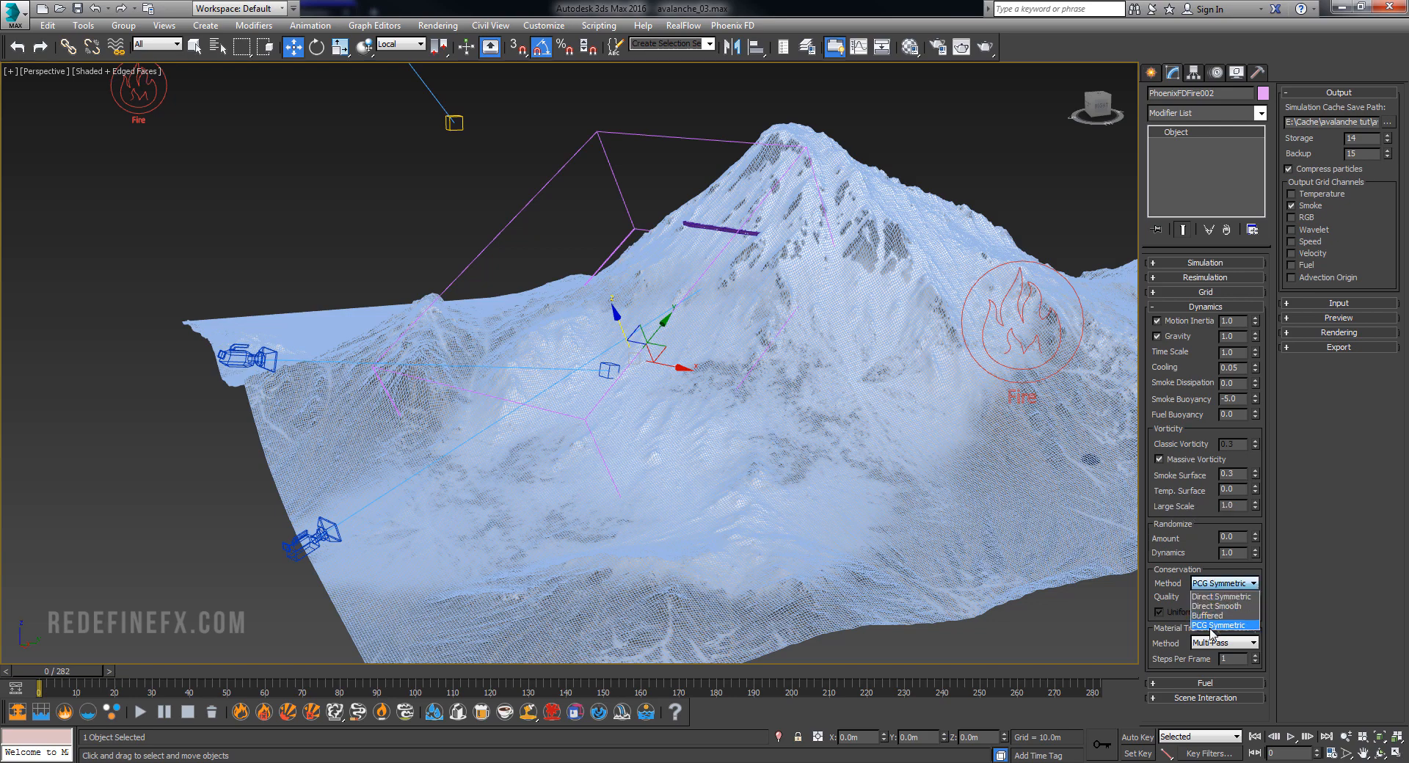
click(1223, 625)
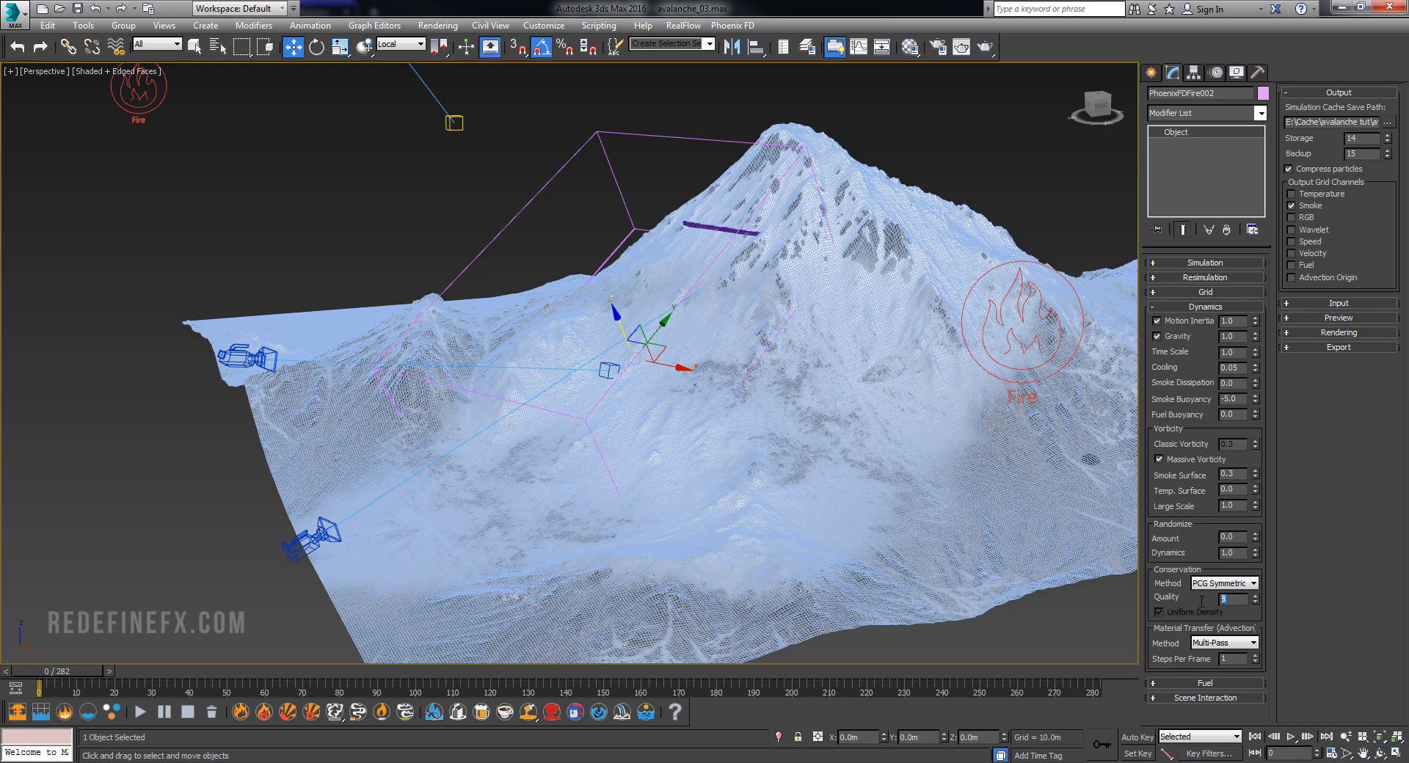
text(50)
click(1233, 658)
text(2)
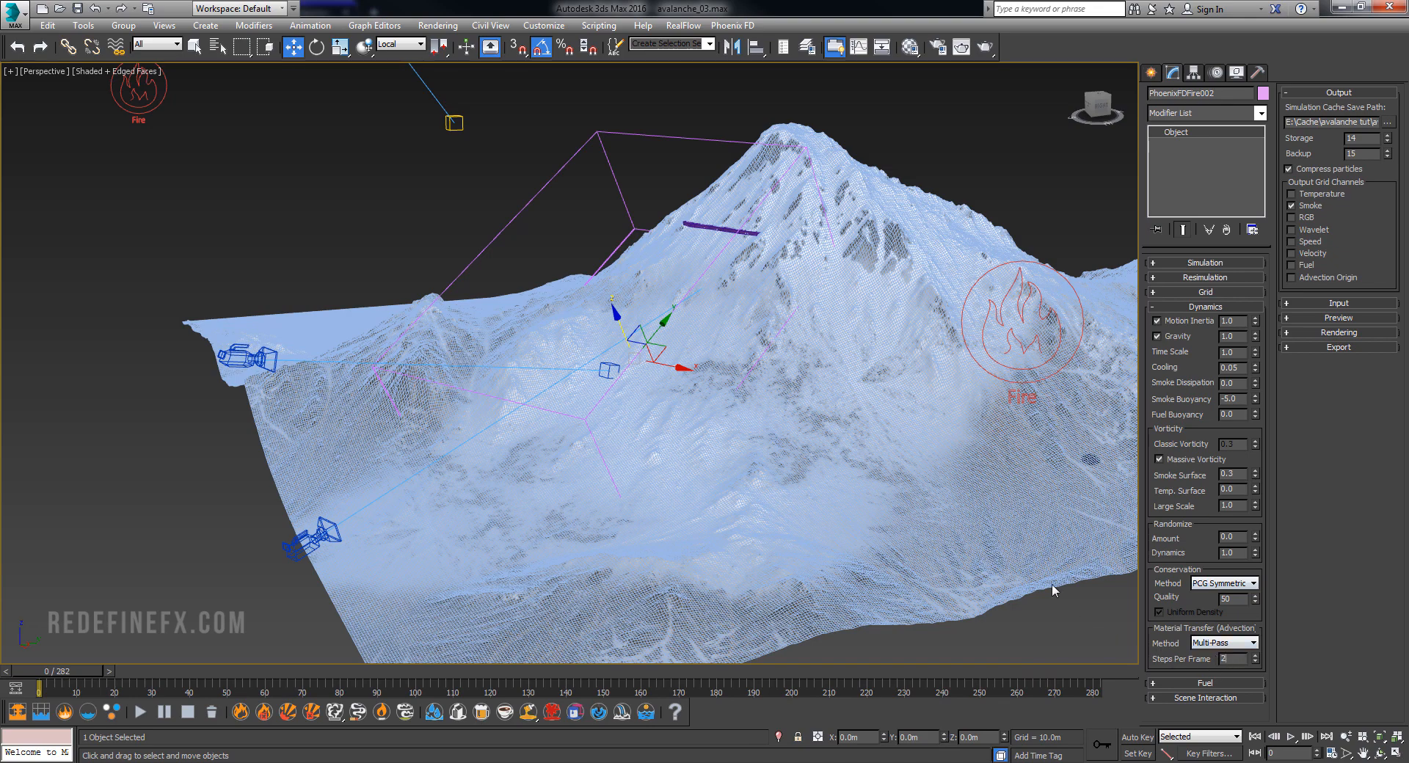
click(1205, 307)
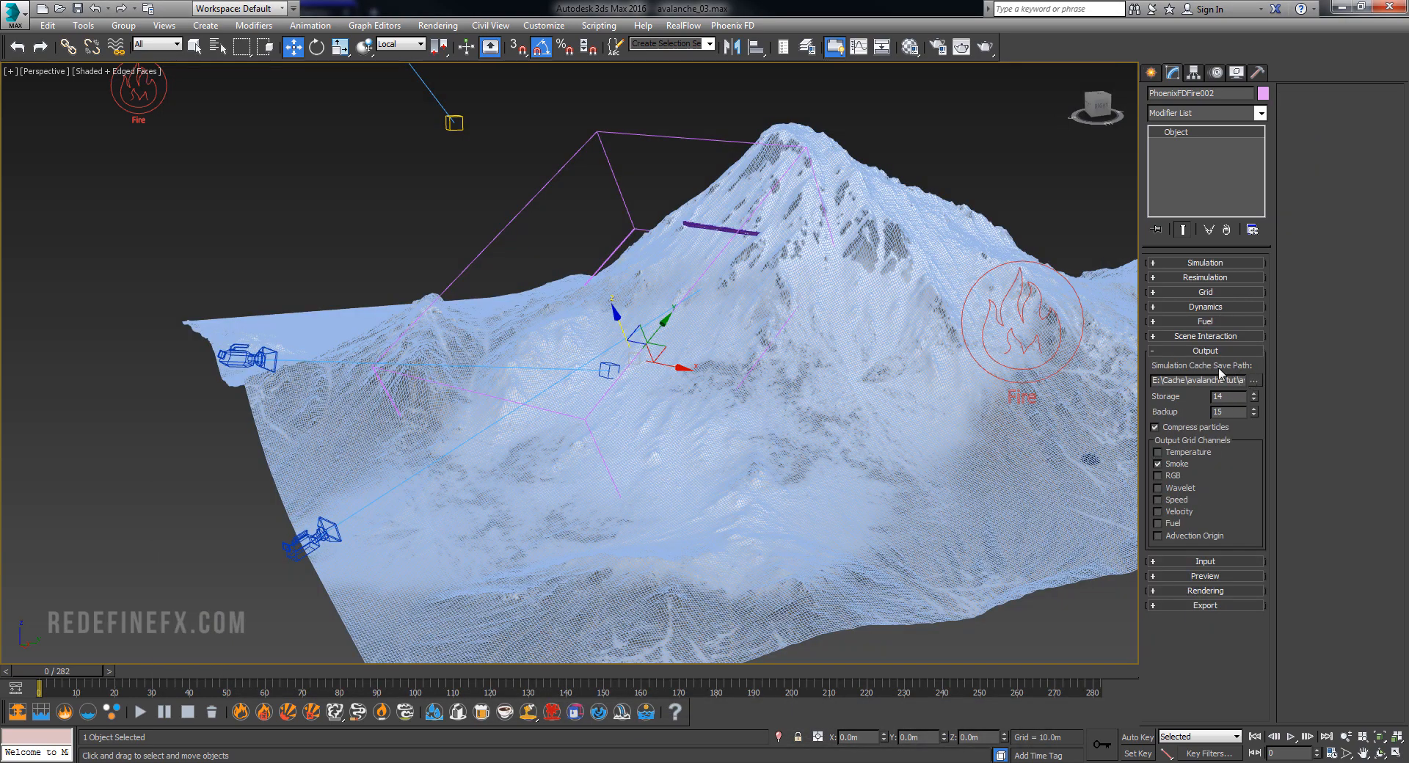
mouse_move(1183, 513)
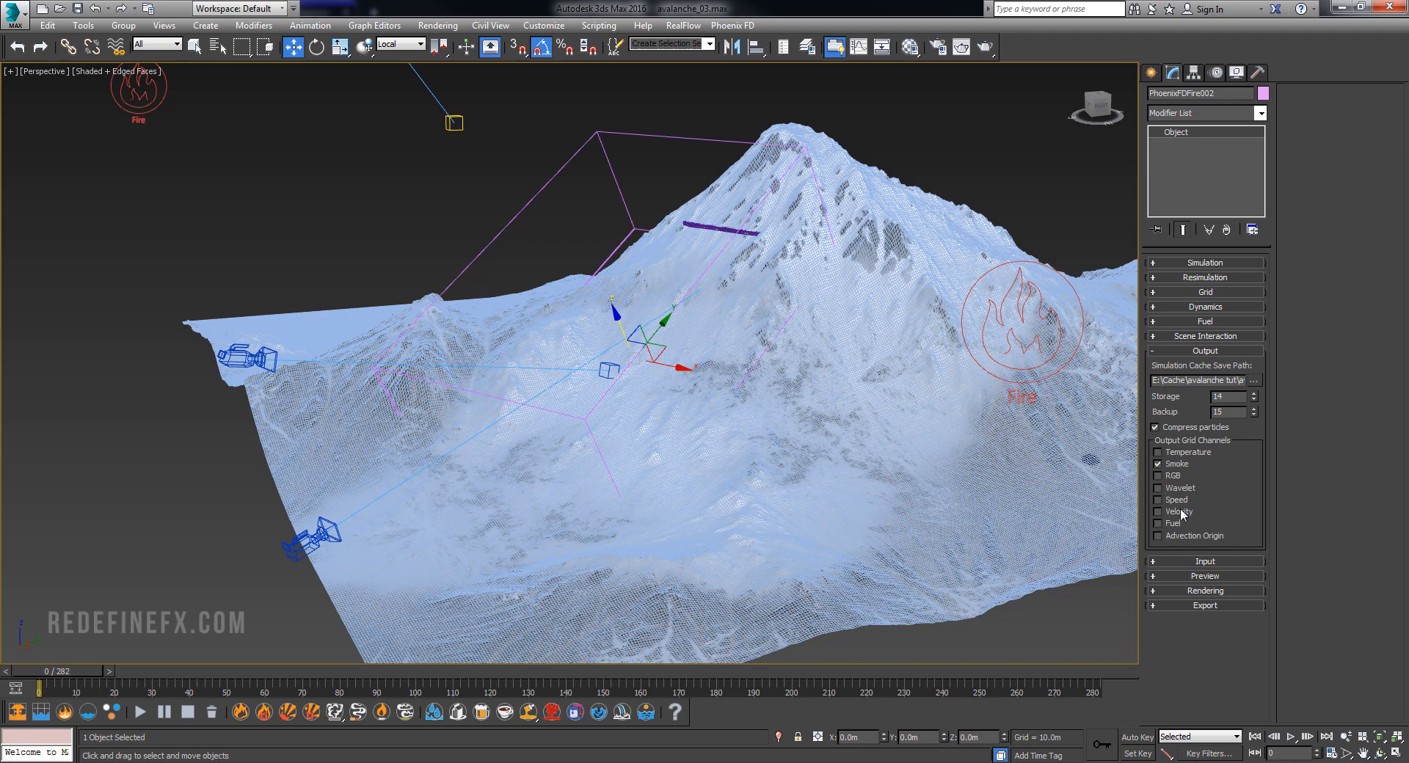
click(1159, 513)
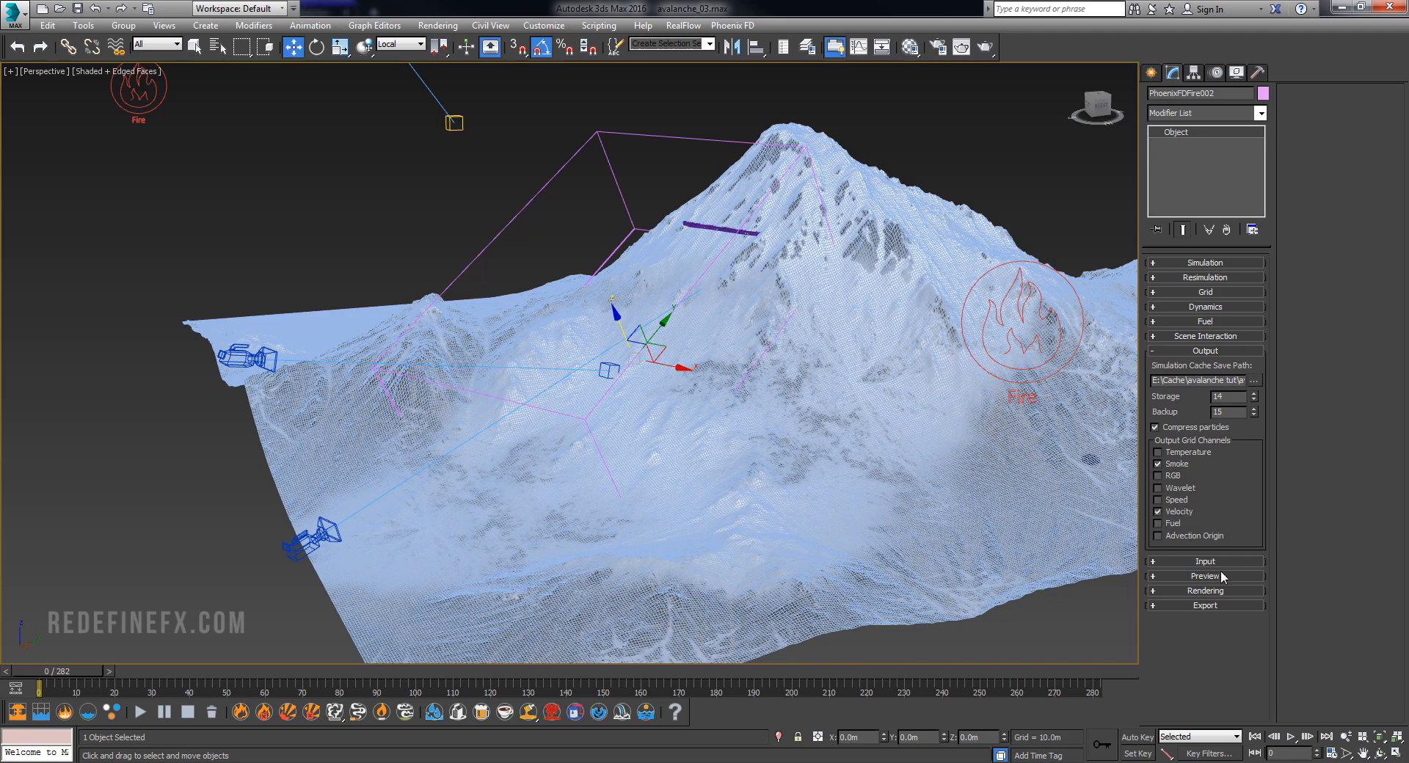
mouse_move(1188, 375)
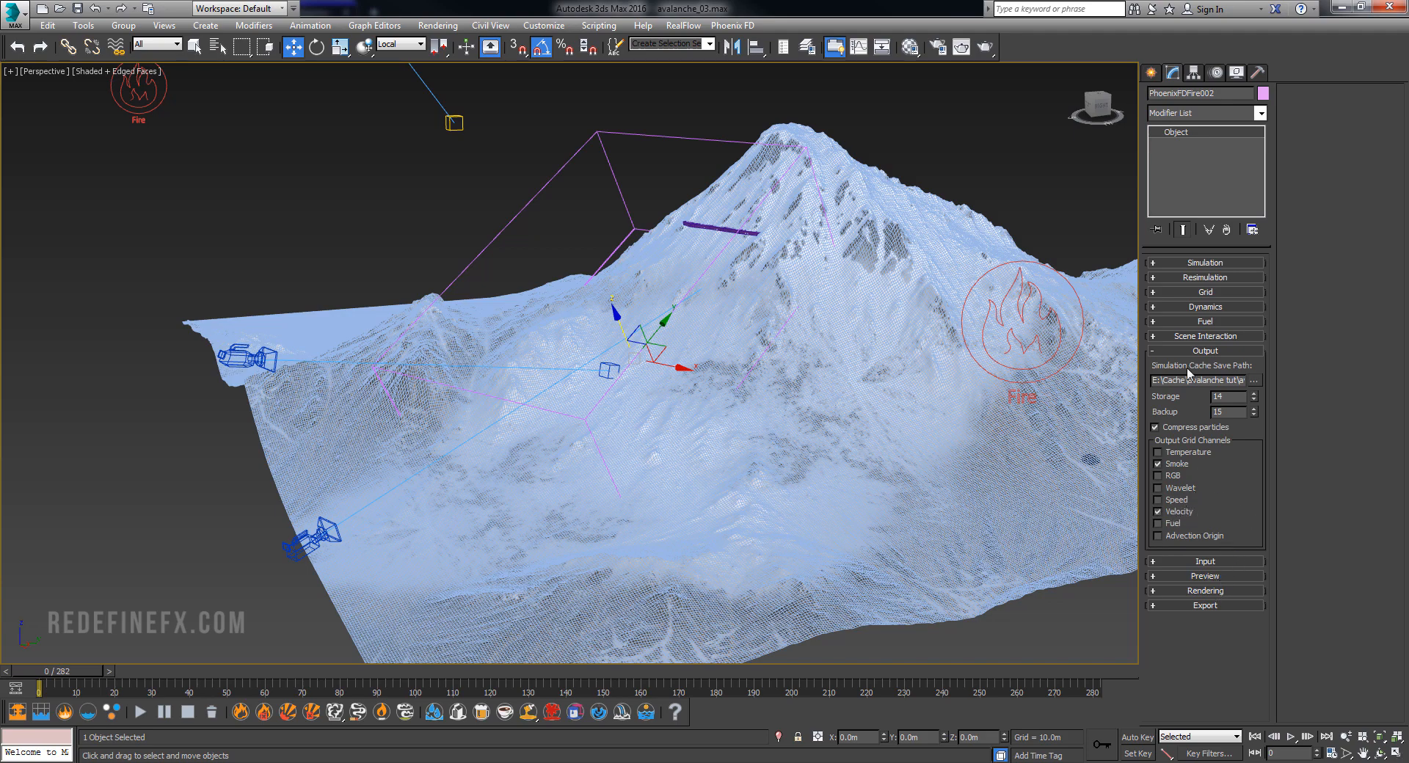
Start the PhoenixFDFire002 simulation so a white smoke puff forms on the slope.
click(1203, 261)
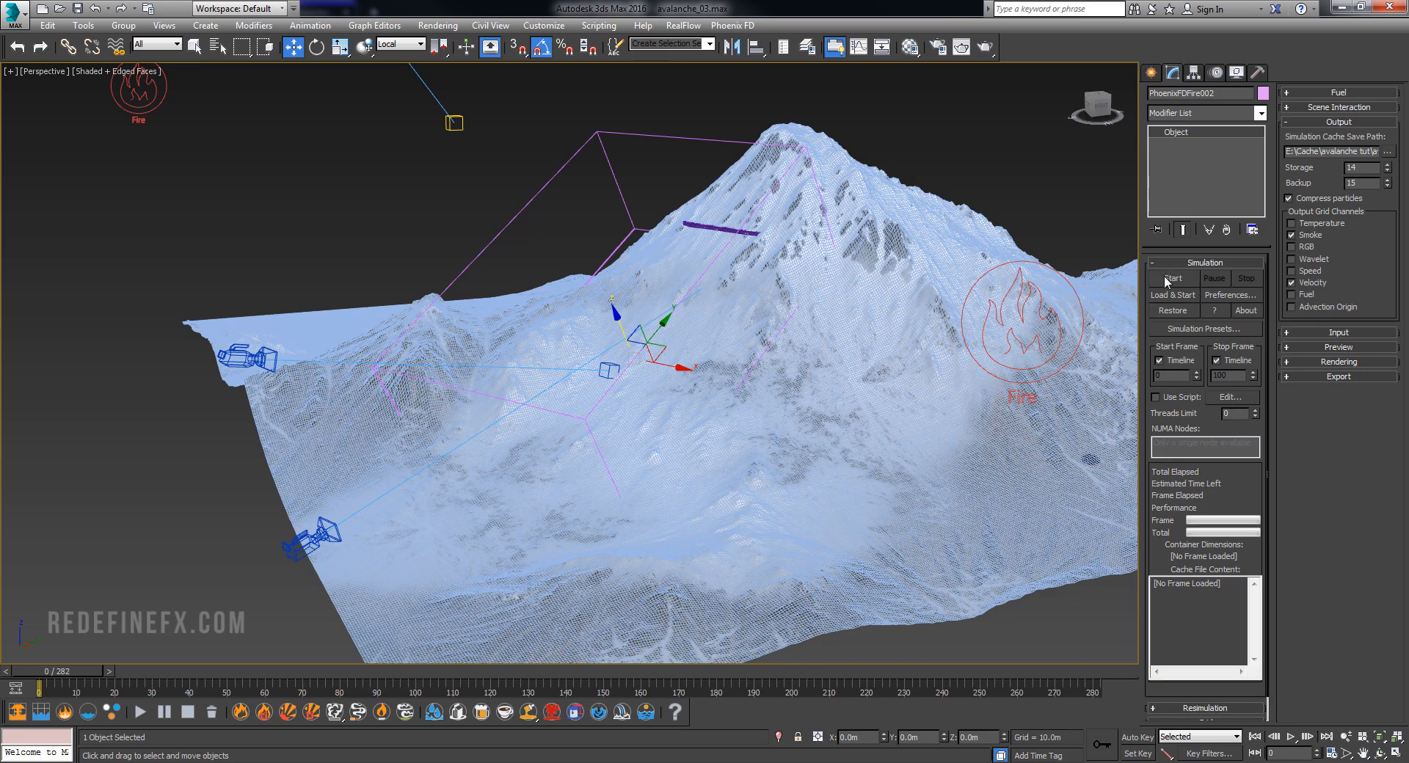
click(1171, 279)
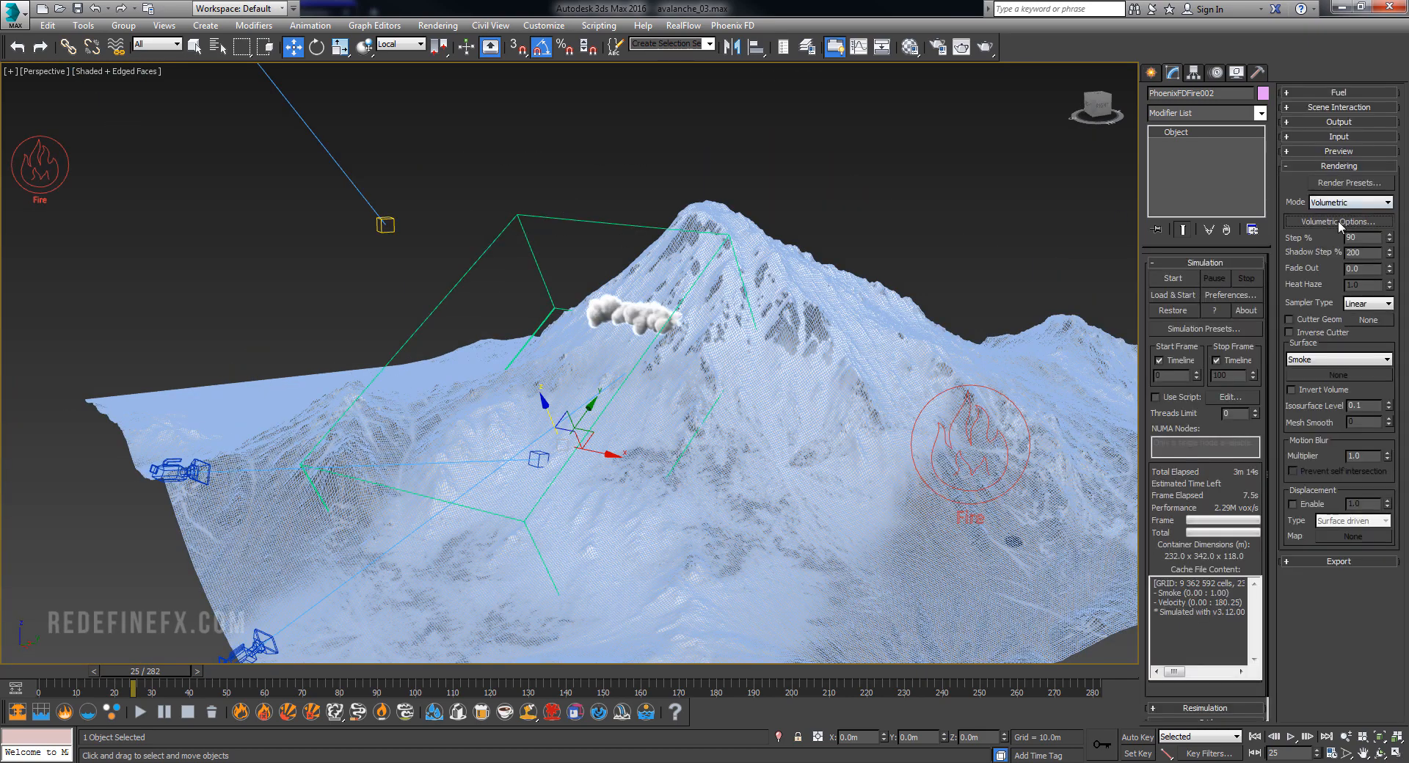
Set the smoke's constant colour to near white with simple smoke opacity 0.48 in Volumetric Options.
click(1335, 222)
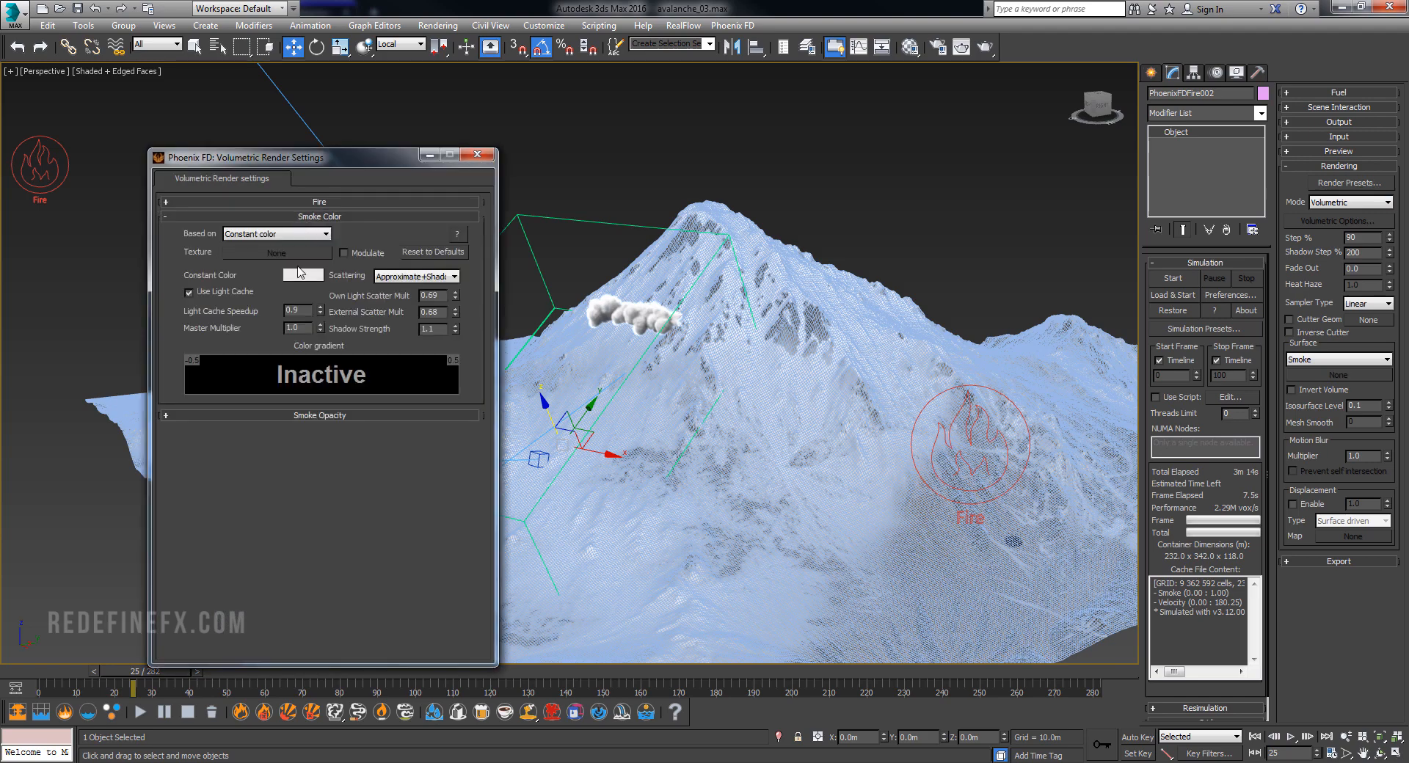
click(302, 274)
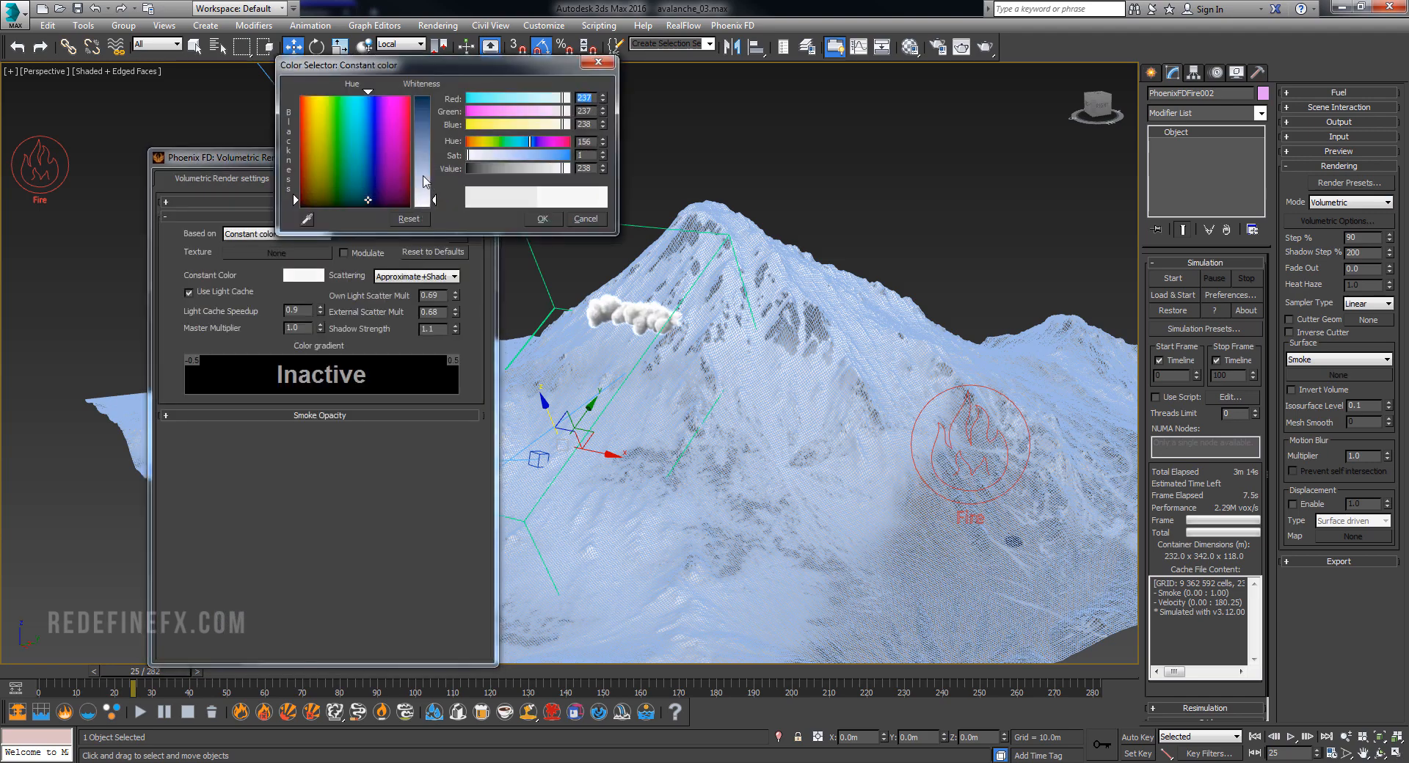
click(584, 218)
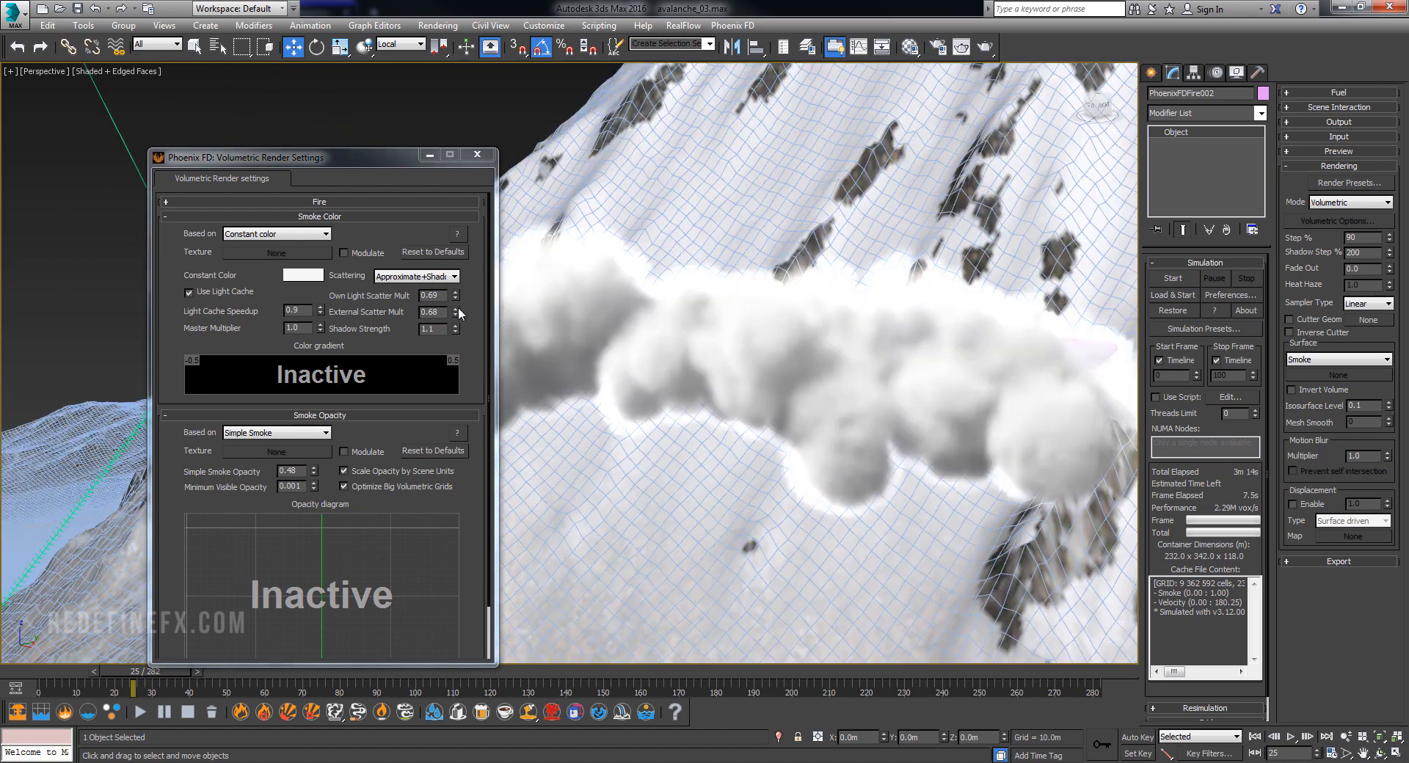
click(455, 309)
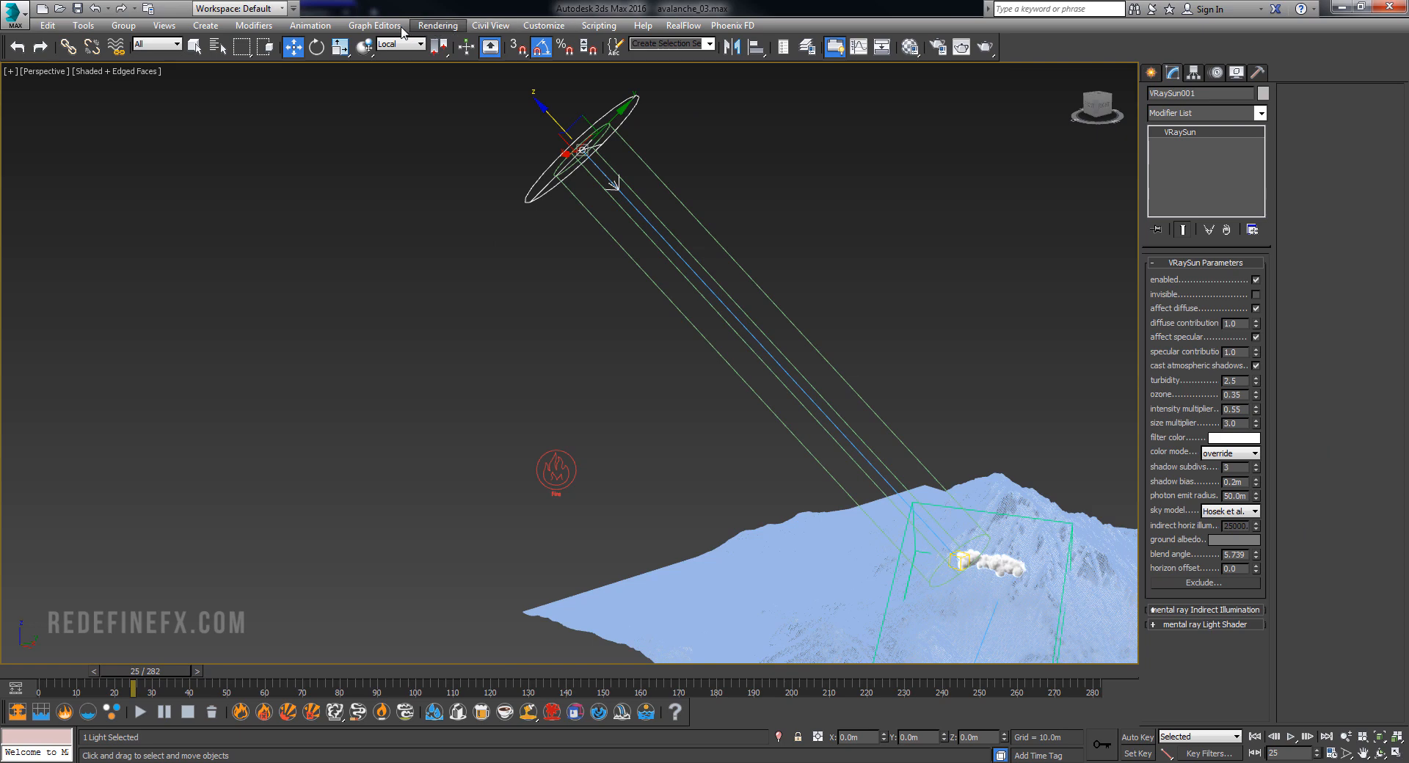
Set the environment's exposure control to VRay Exposure Control in Photographic mode.
click(437, 25)
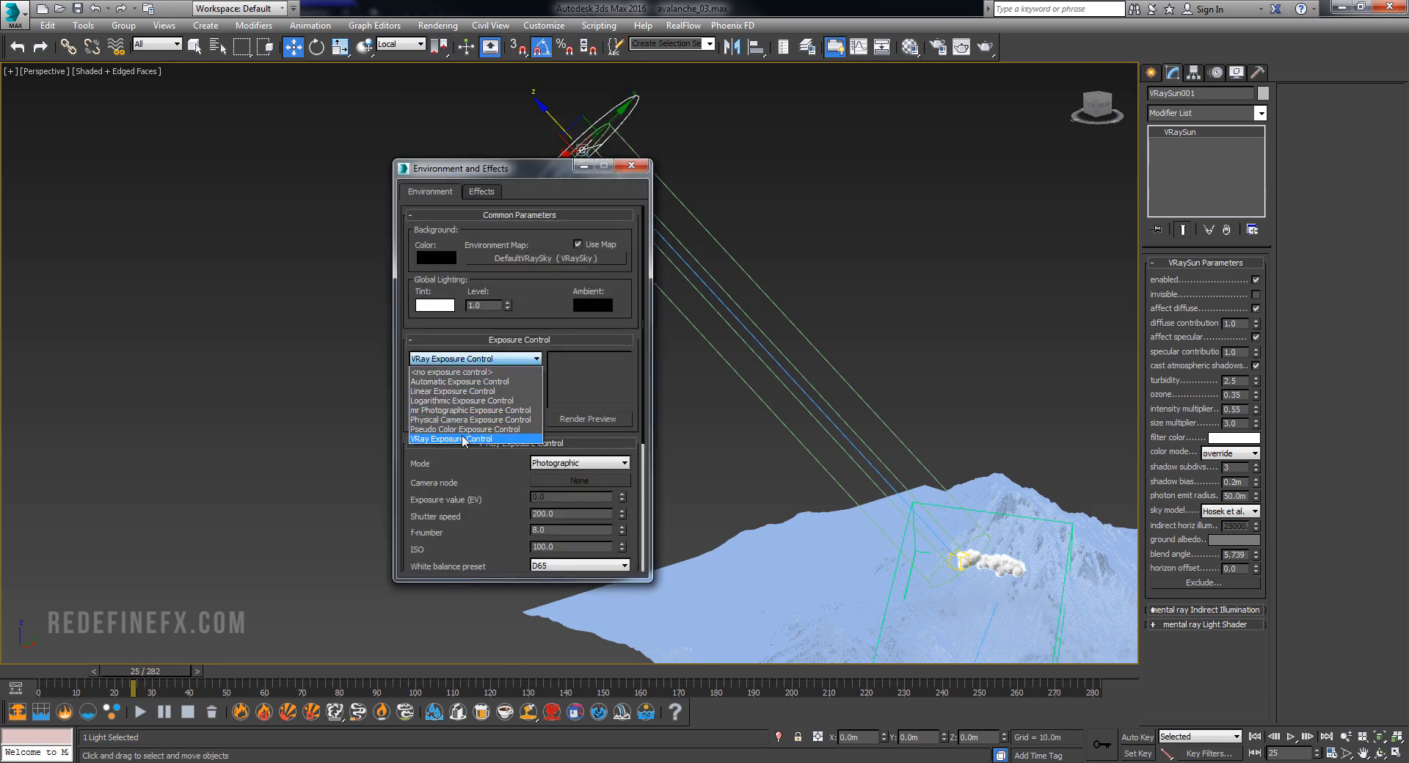
click(450, 439)
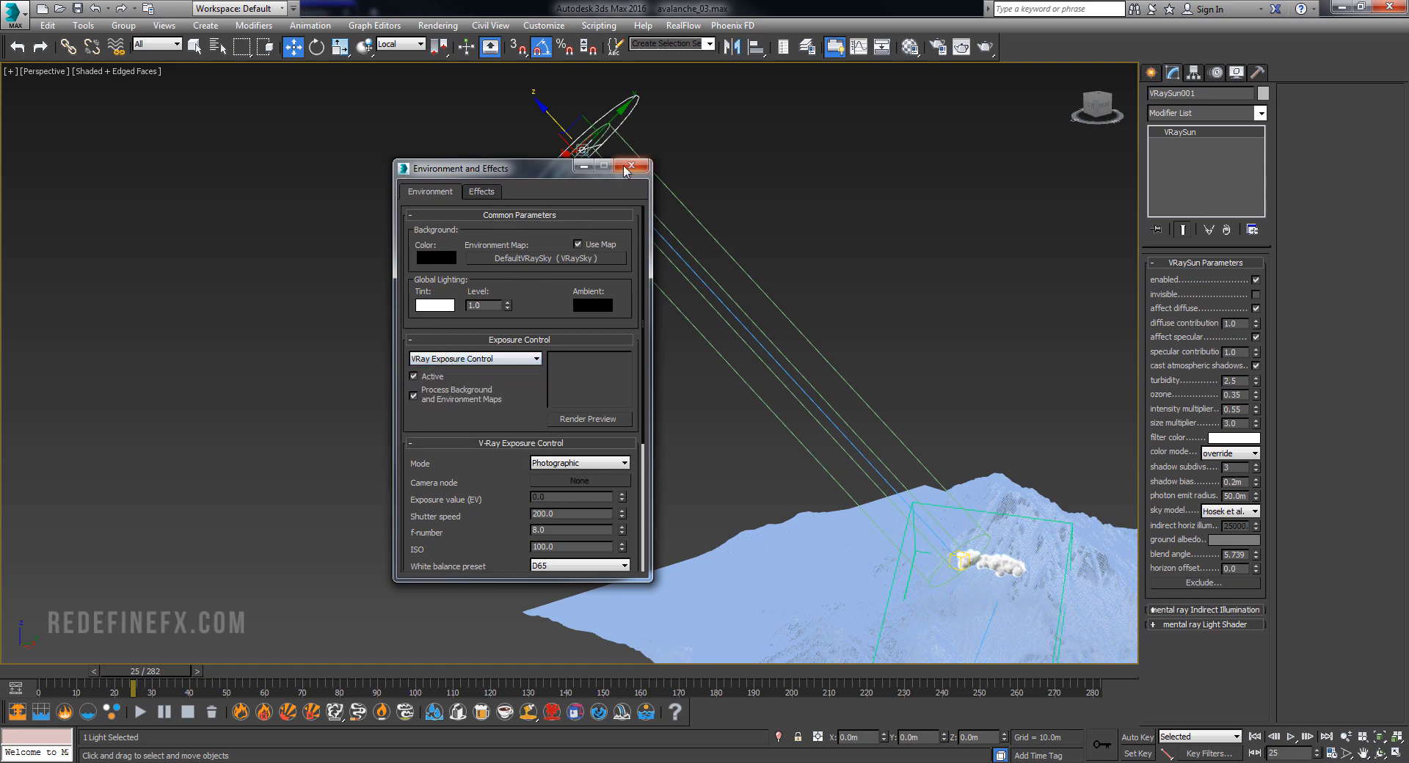
click(634, 166)
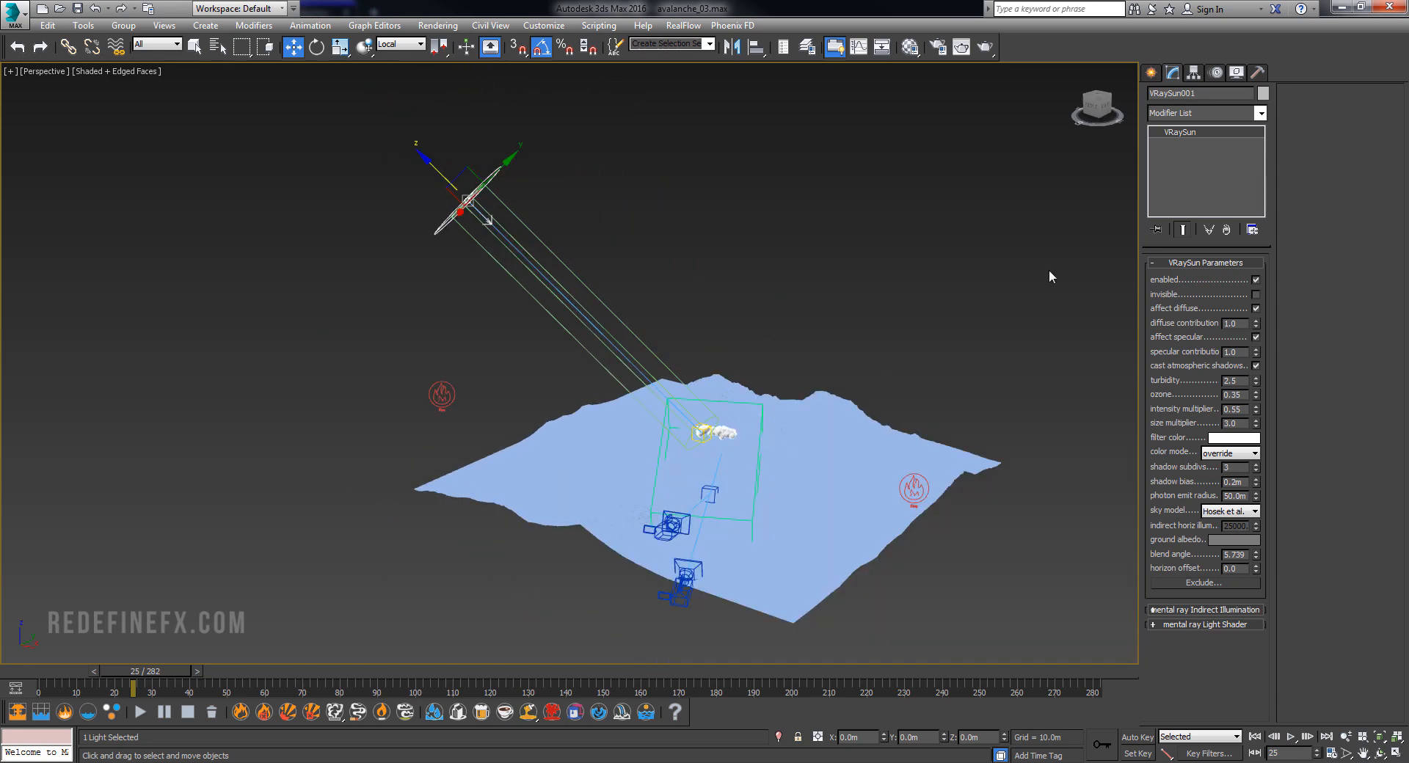
mouse_move(1252, 493)
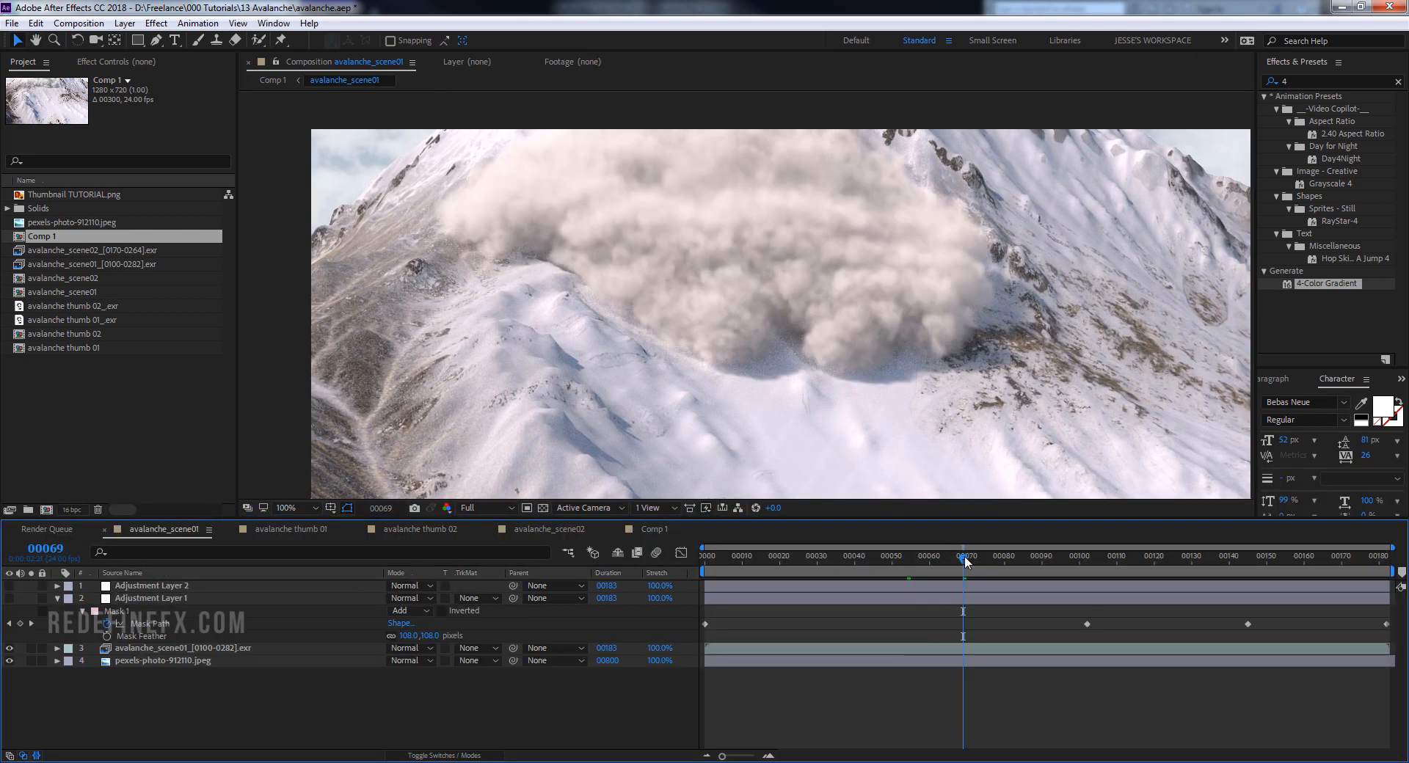
drag(963, 556, 1066, 556)
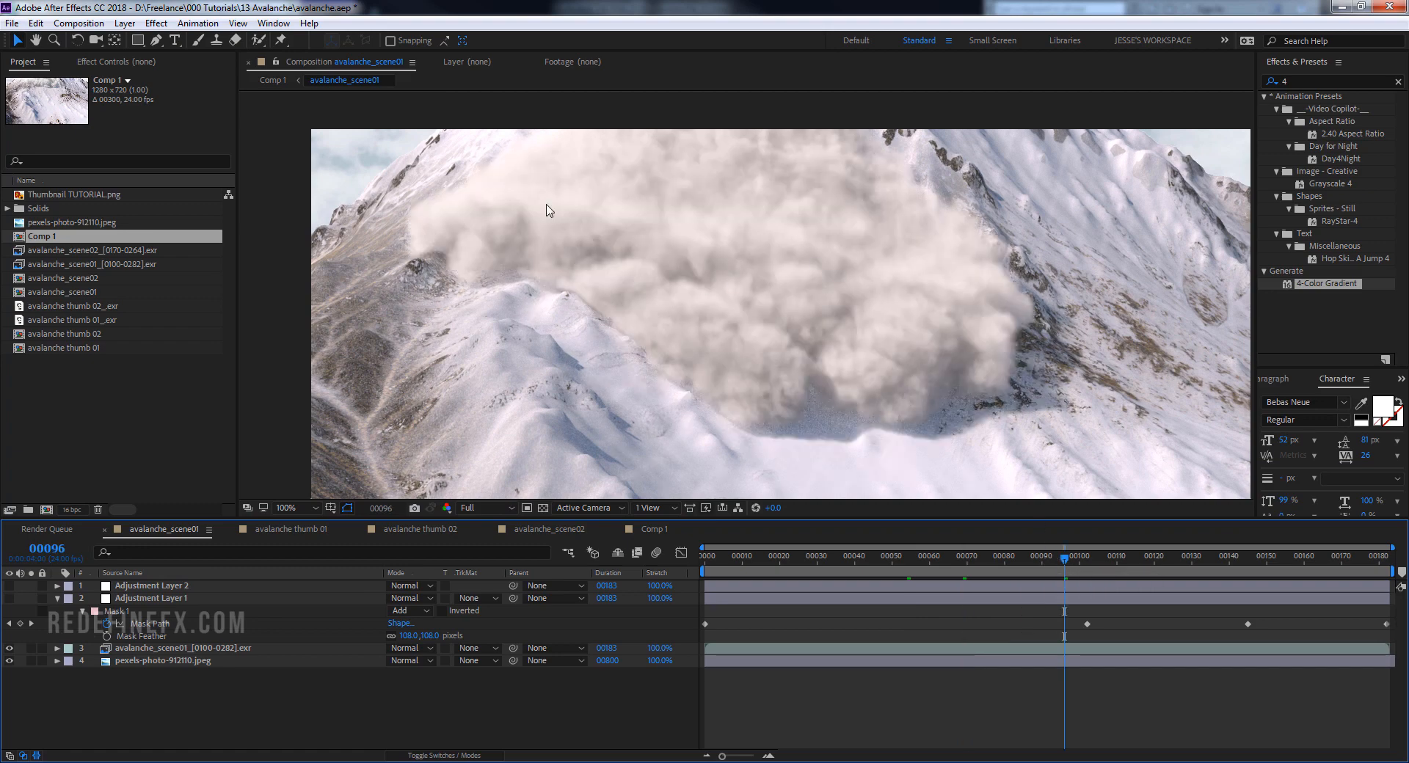
mouse_move(1106, 245)
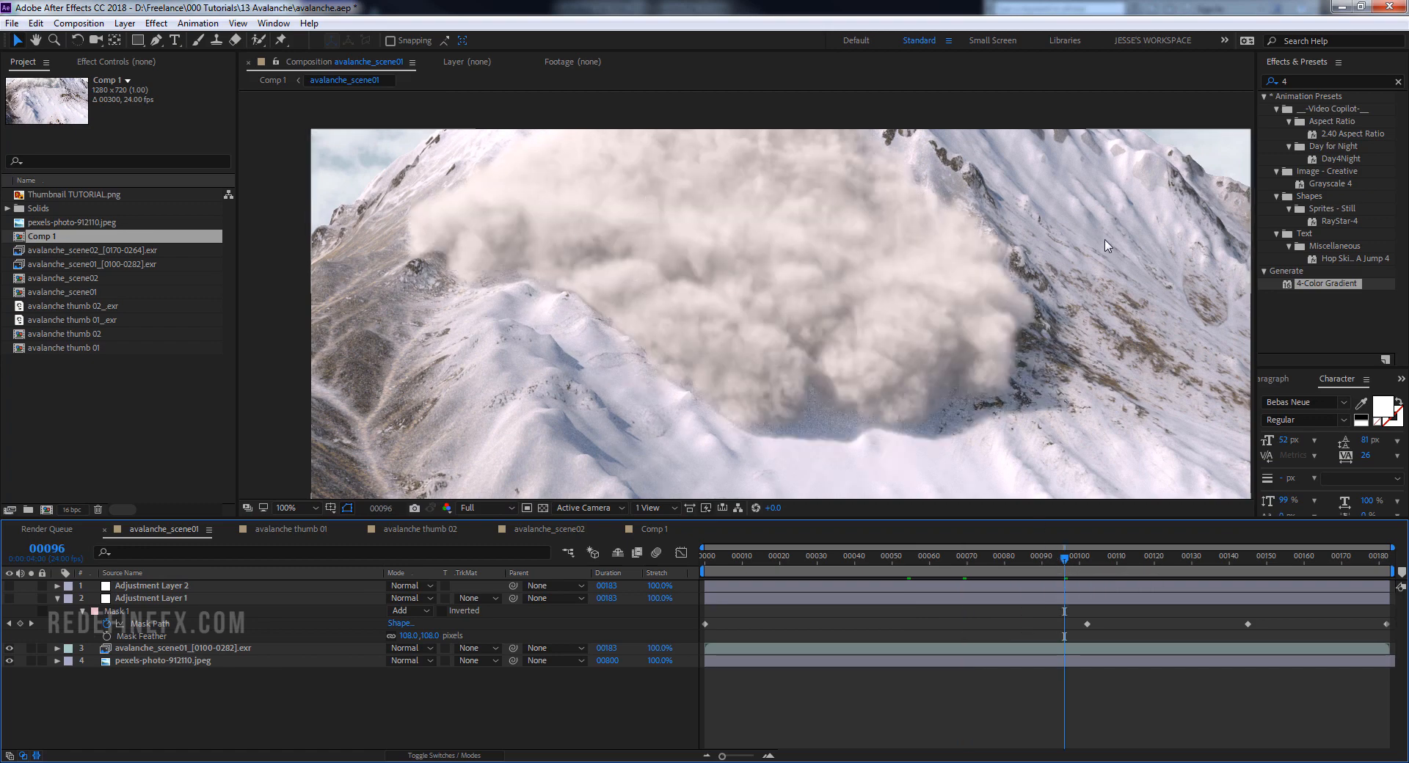
mouse_move(431, 320)
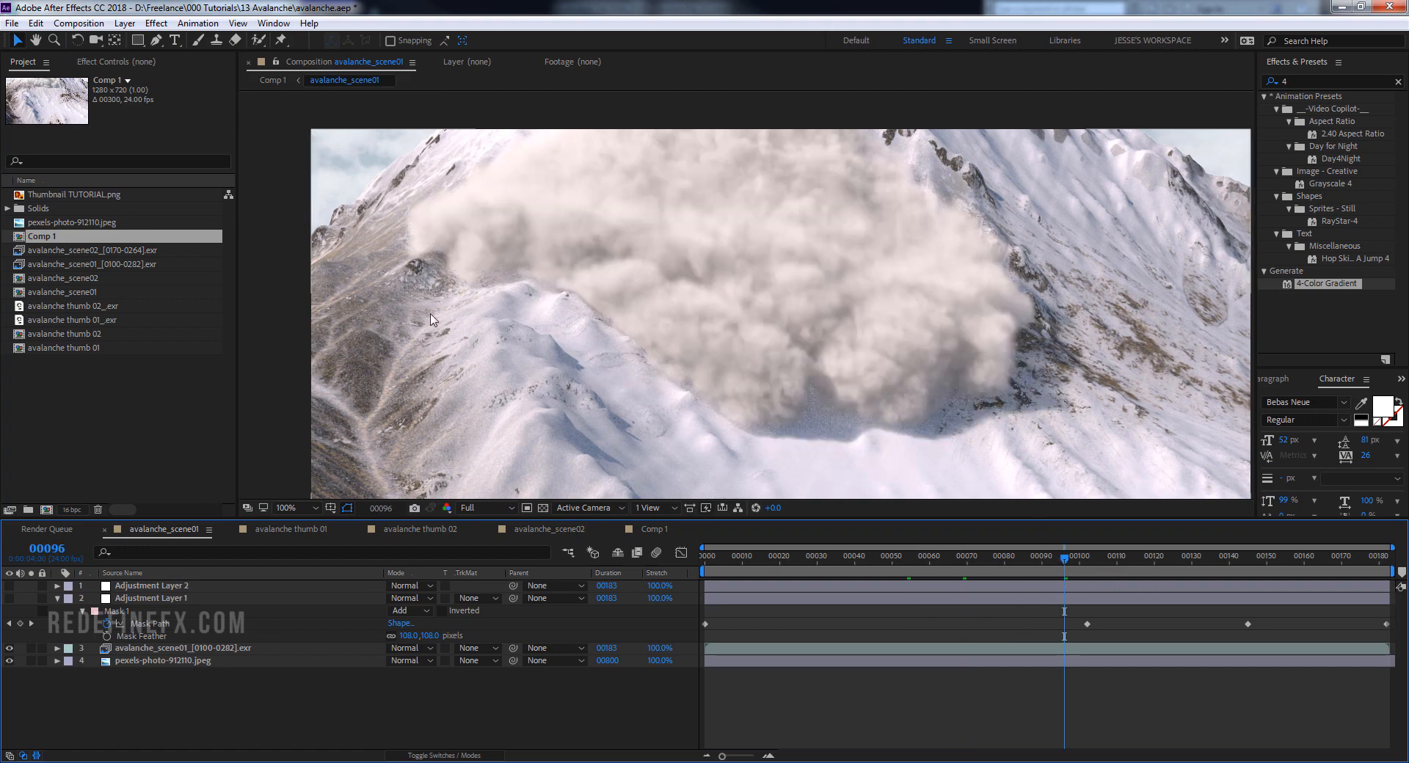
mouse_move(847, 288)
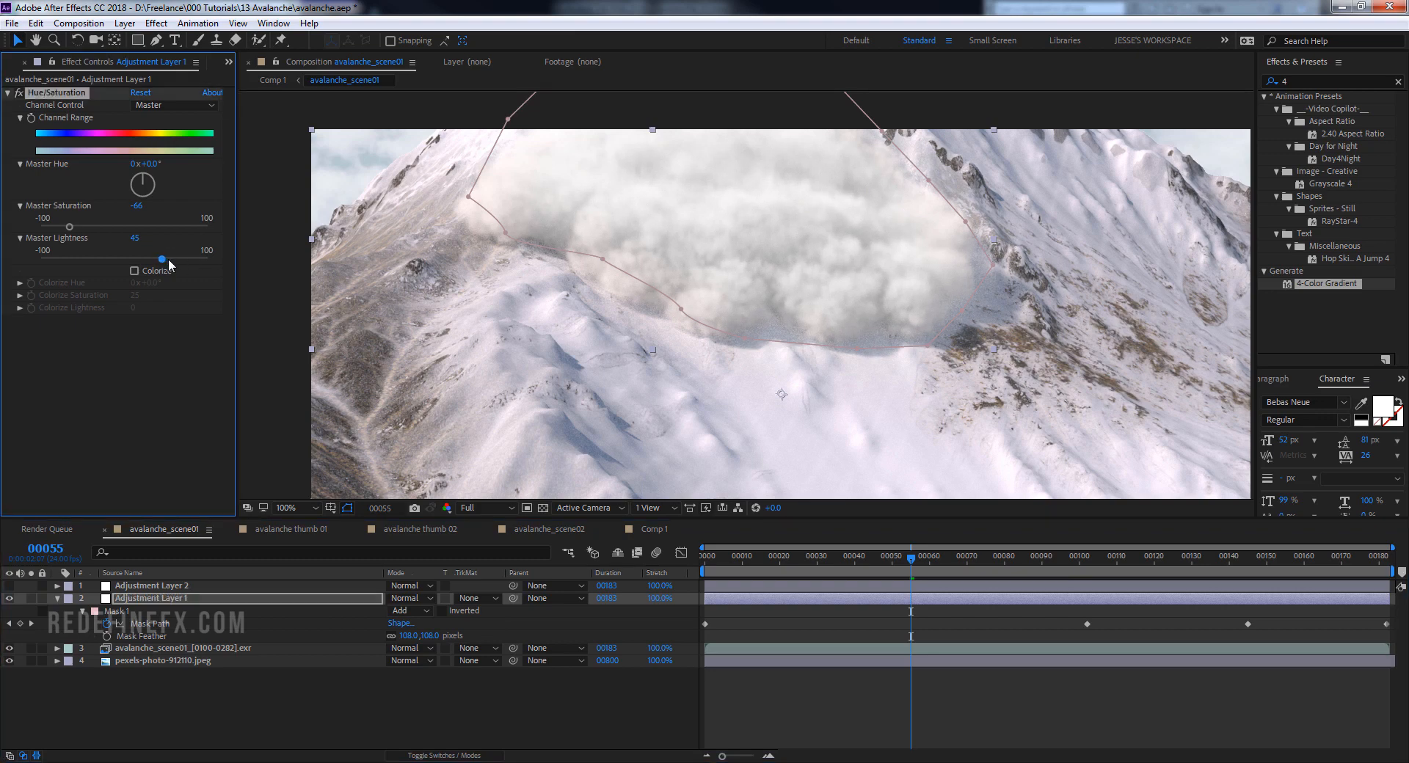
Raise Hue/Saturation Master Lightness to 53 on Adjustment Layer 1 and scrub frames to verify the mask.
drag(162, 254, 169, 254)
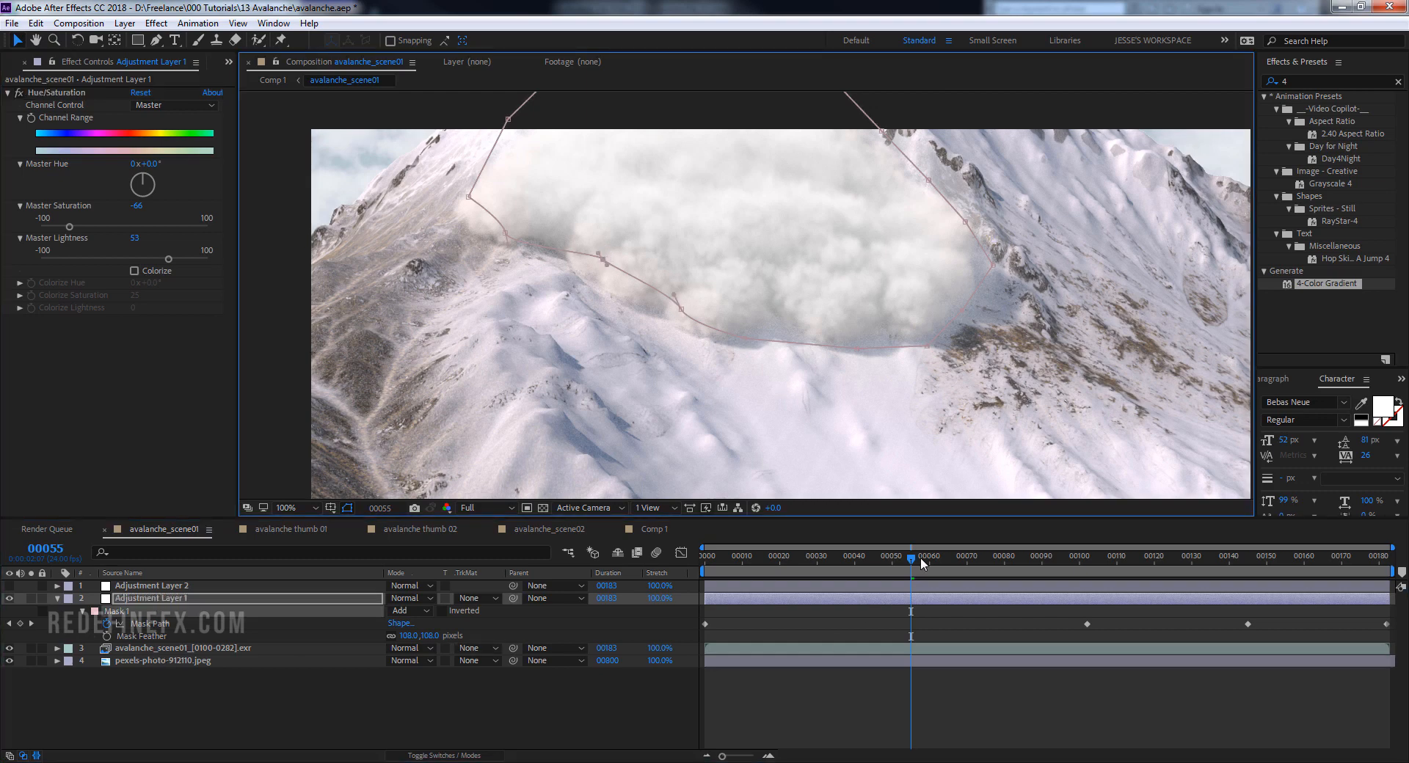
click(1083, 557)
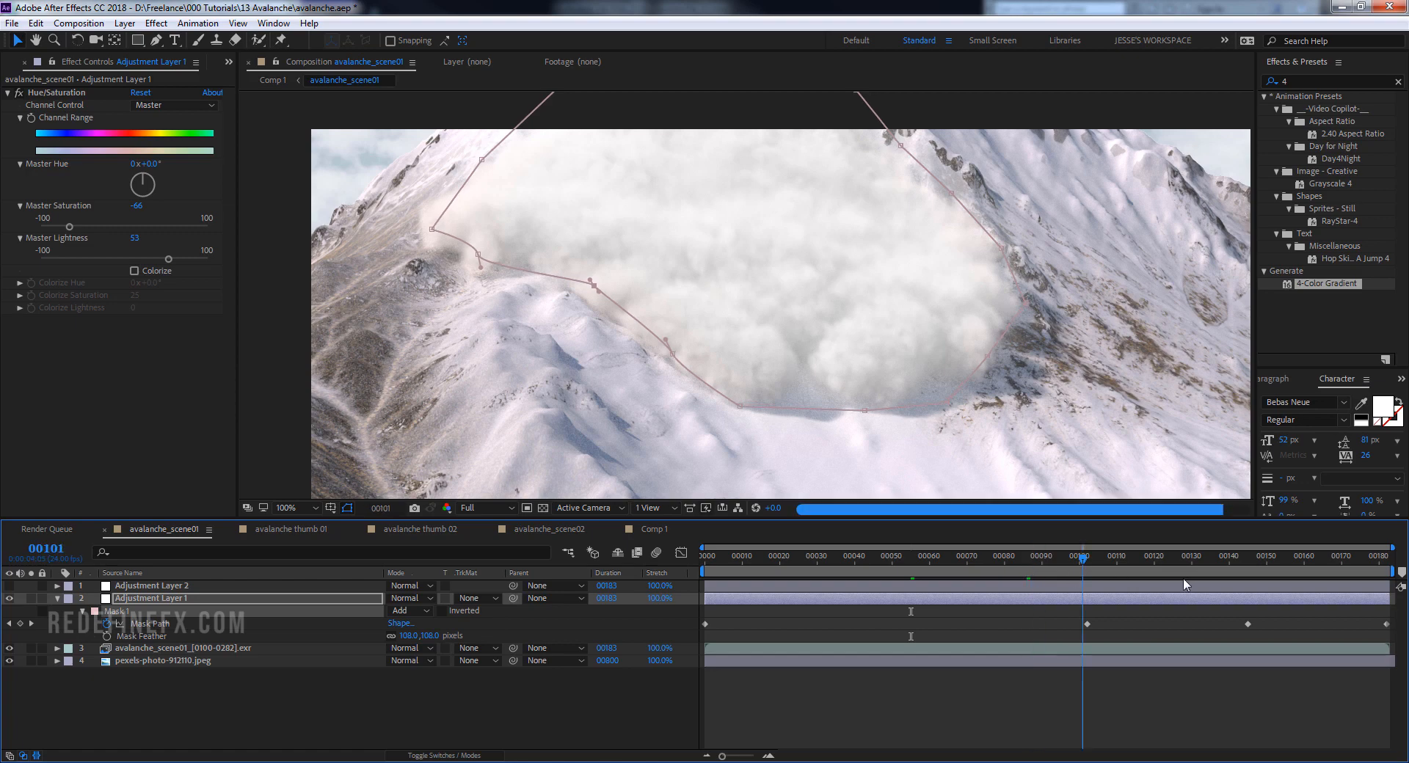
drag(1083, 556, 1346, 556)
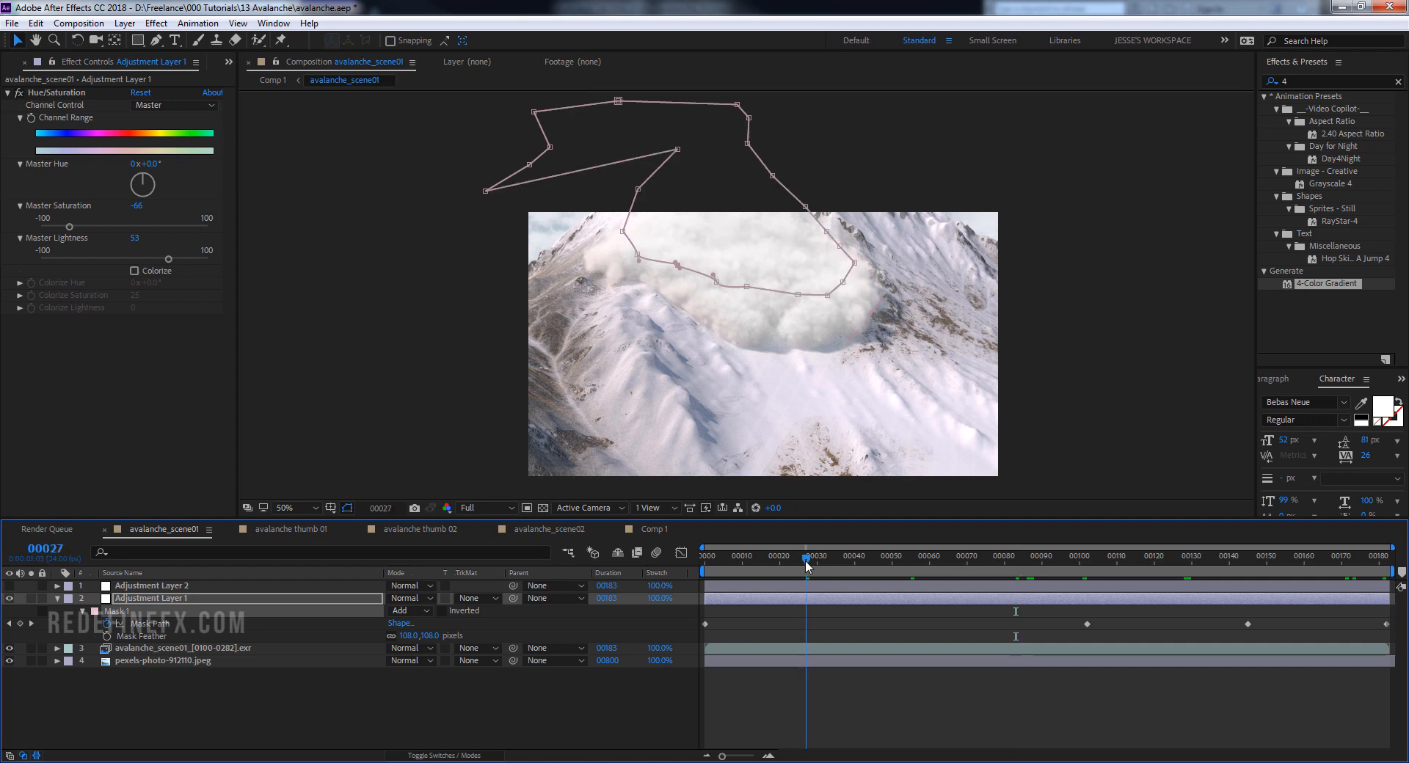
click(1042, 556)
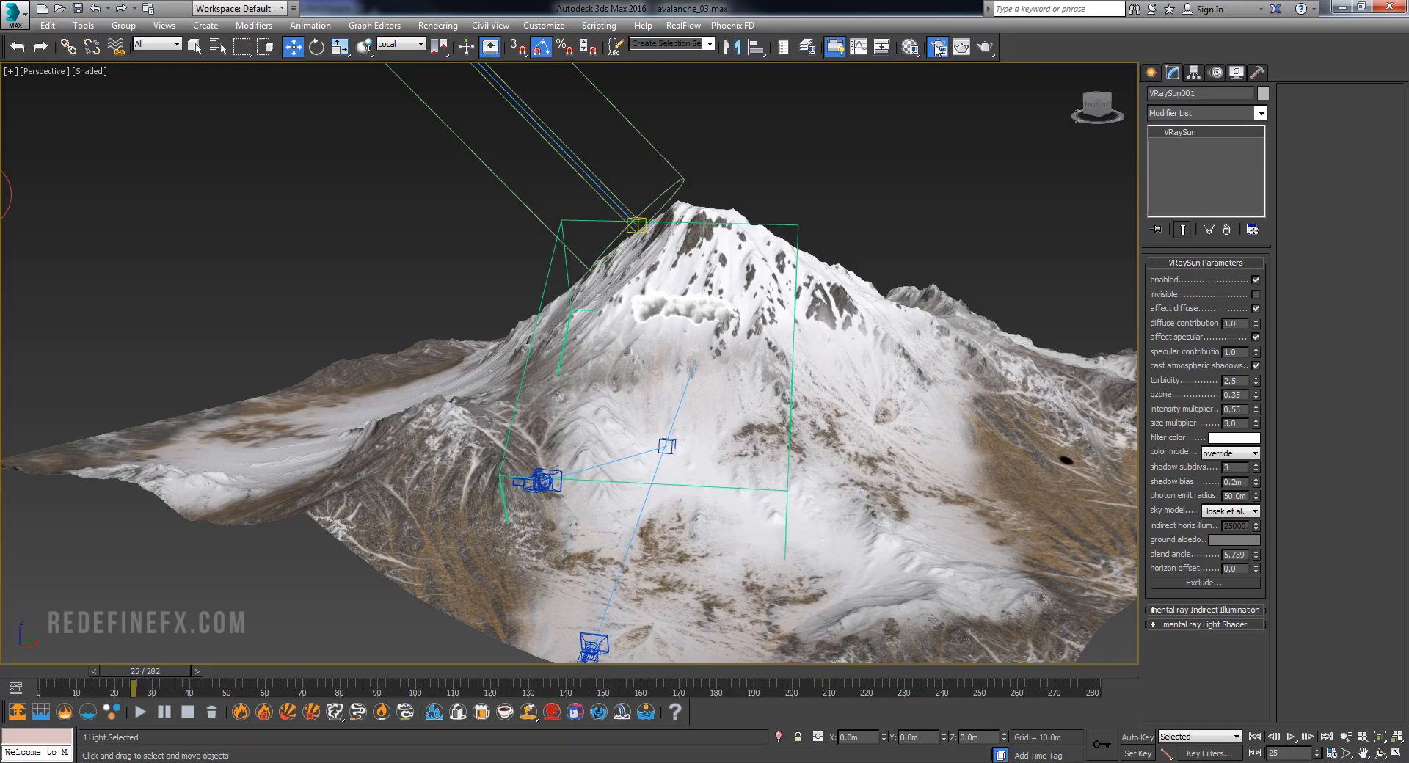
Review Render Setup: 1280x720 output with frame range, V-Ray sampling, and brute force plus light cache GI.
click(937, 47)
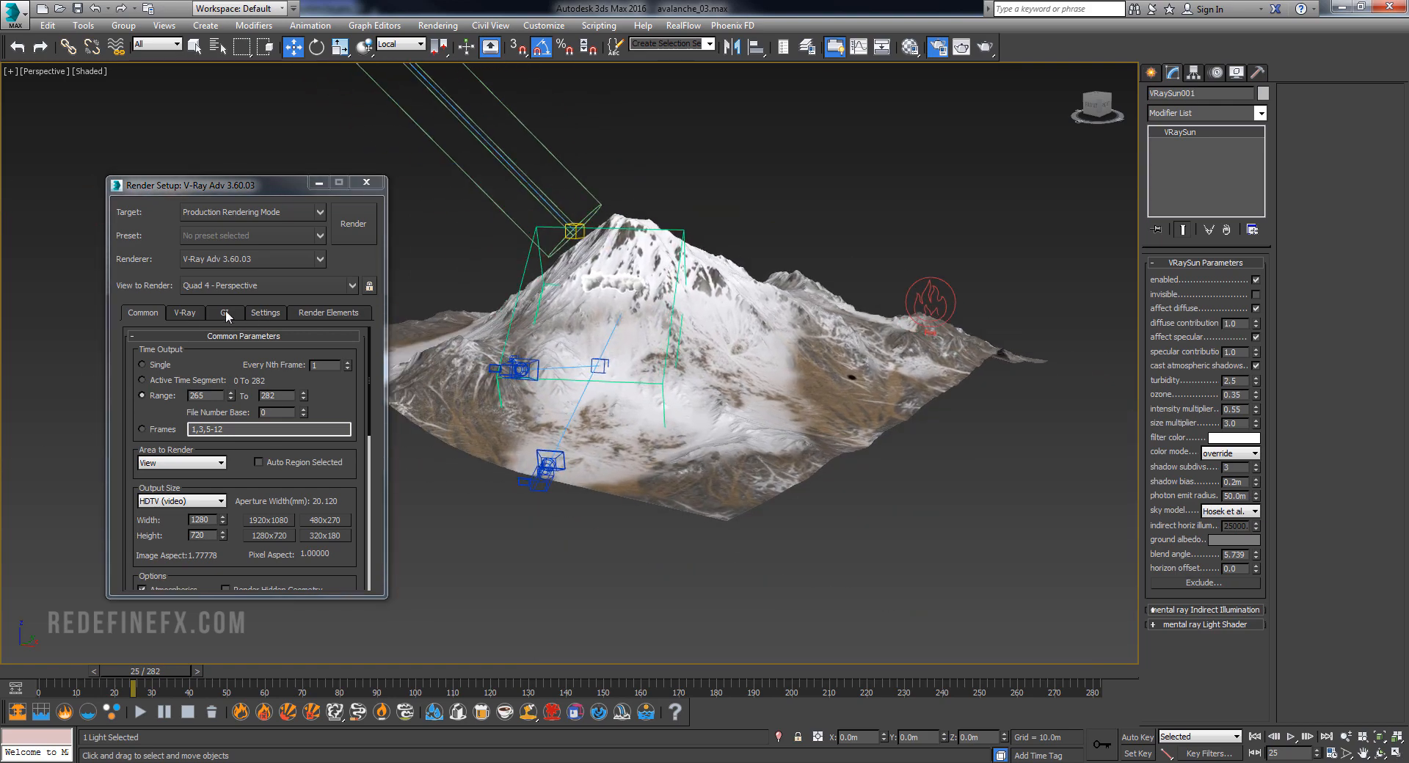
click(185, 313)
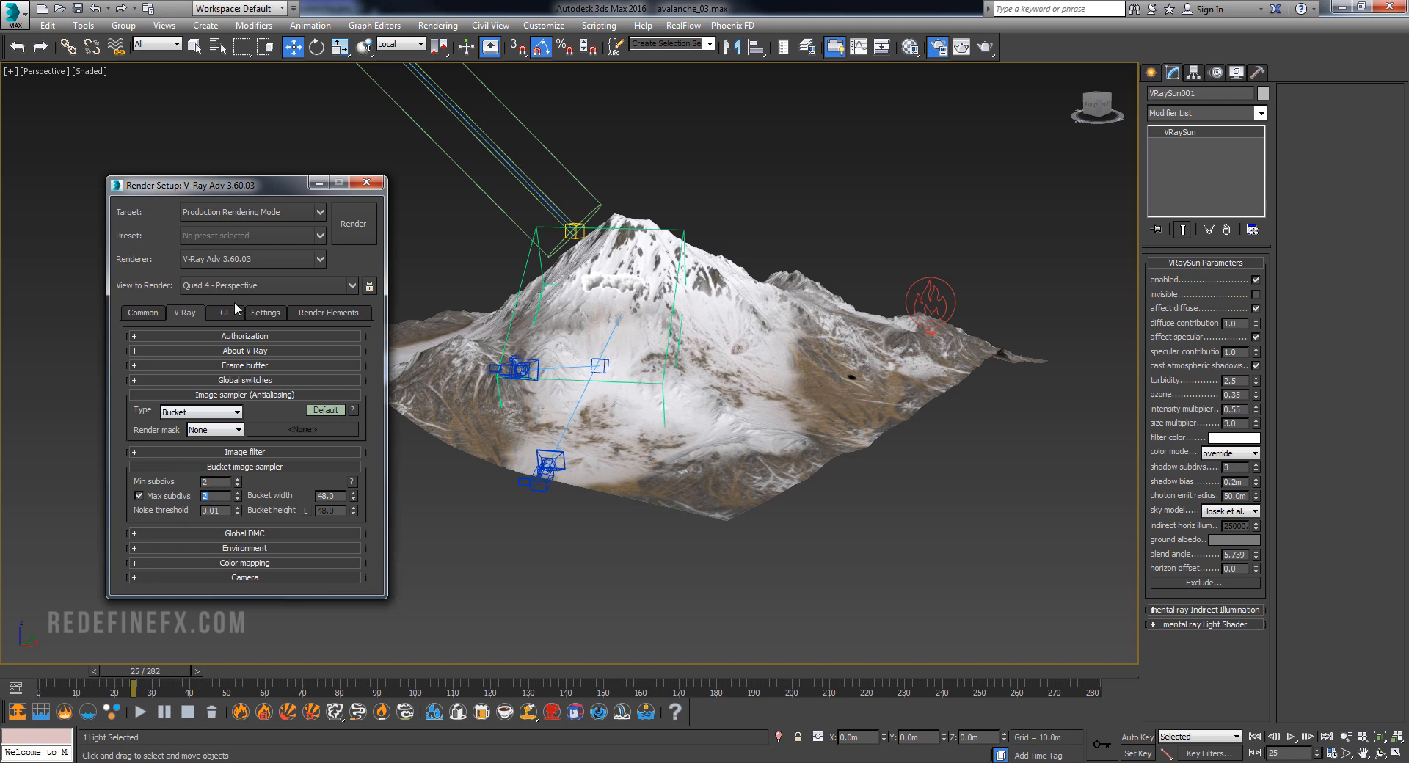
click(223, 312)
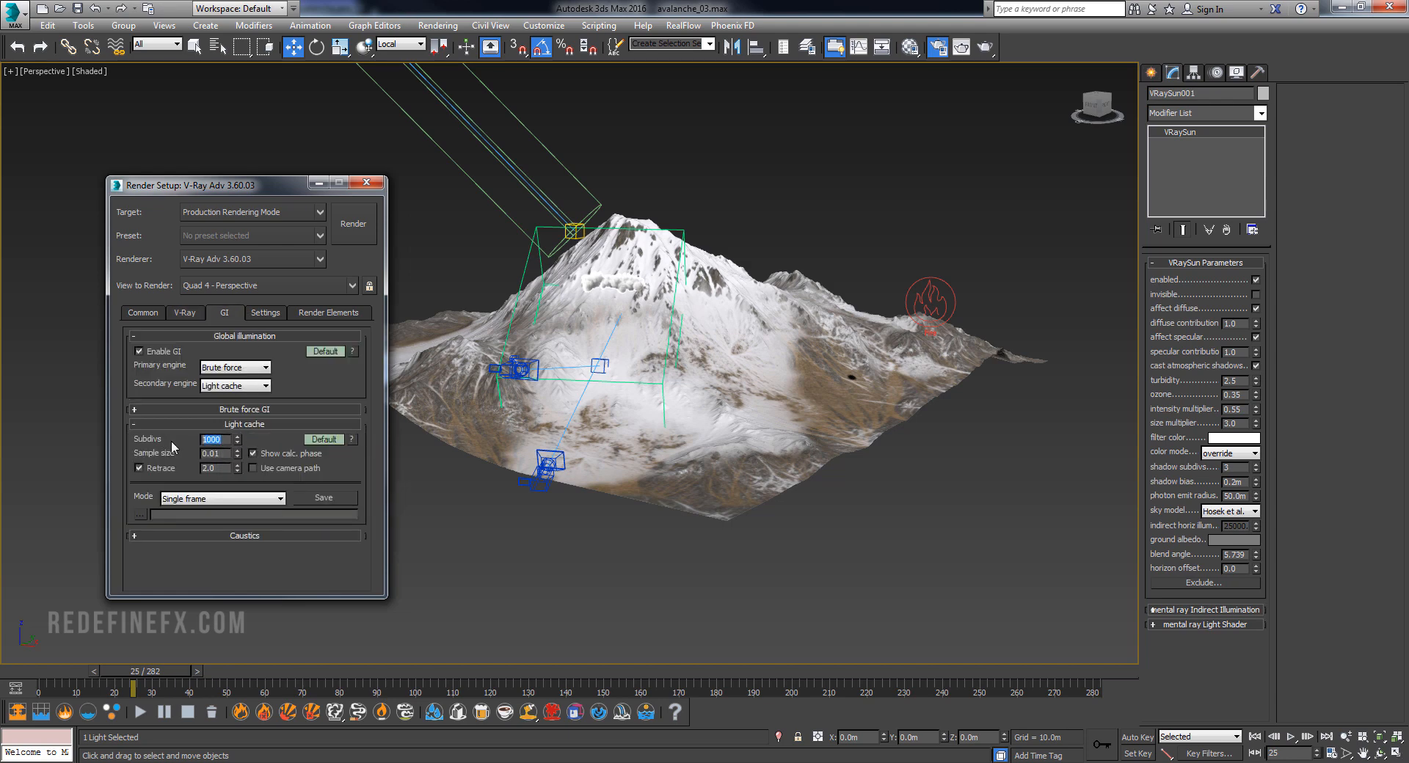
click(142, 313)
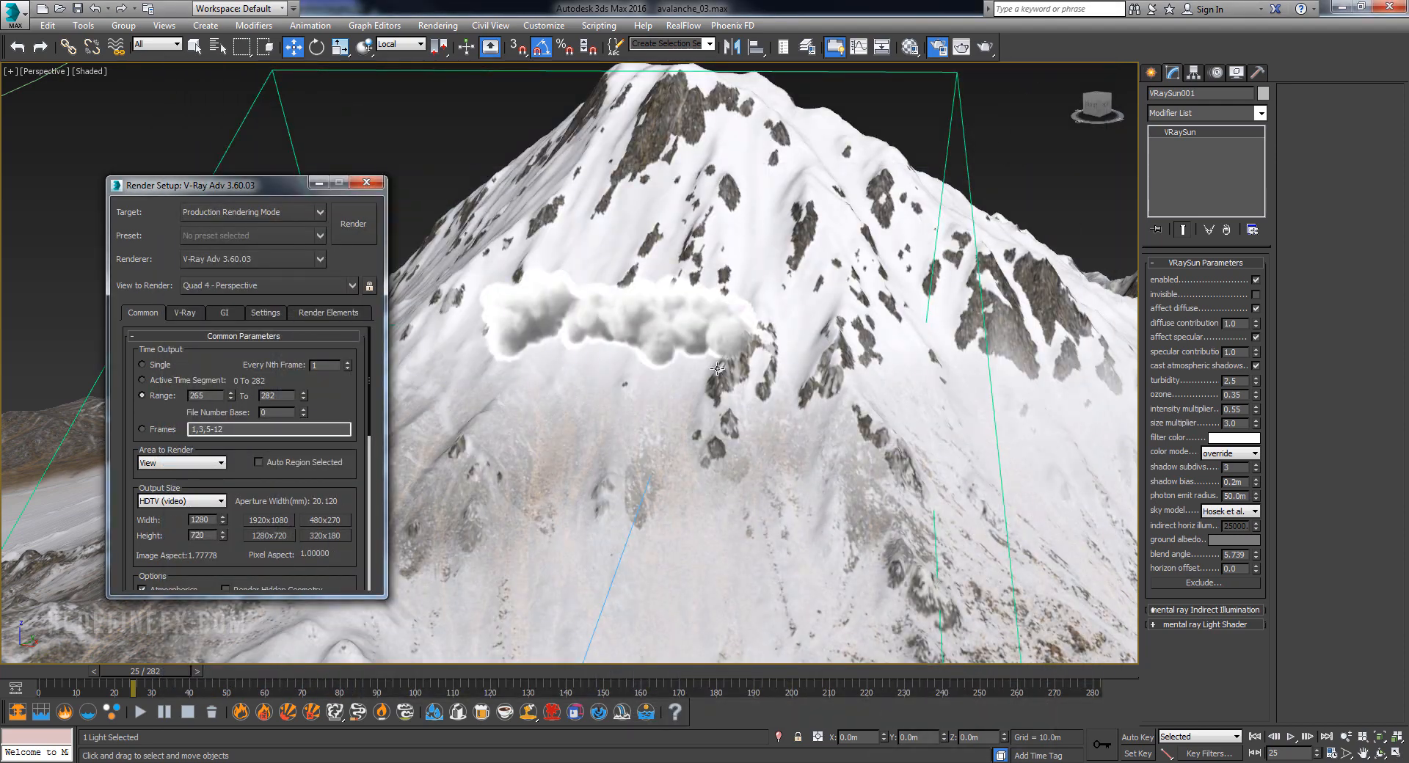
drag(719, 369, 733, 398)
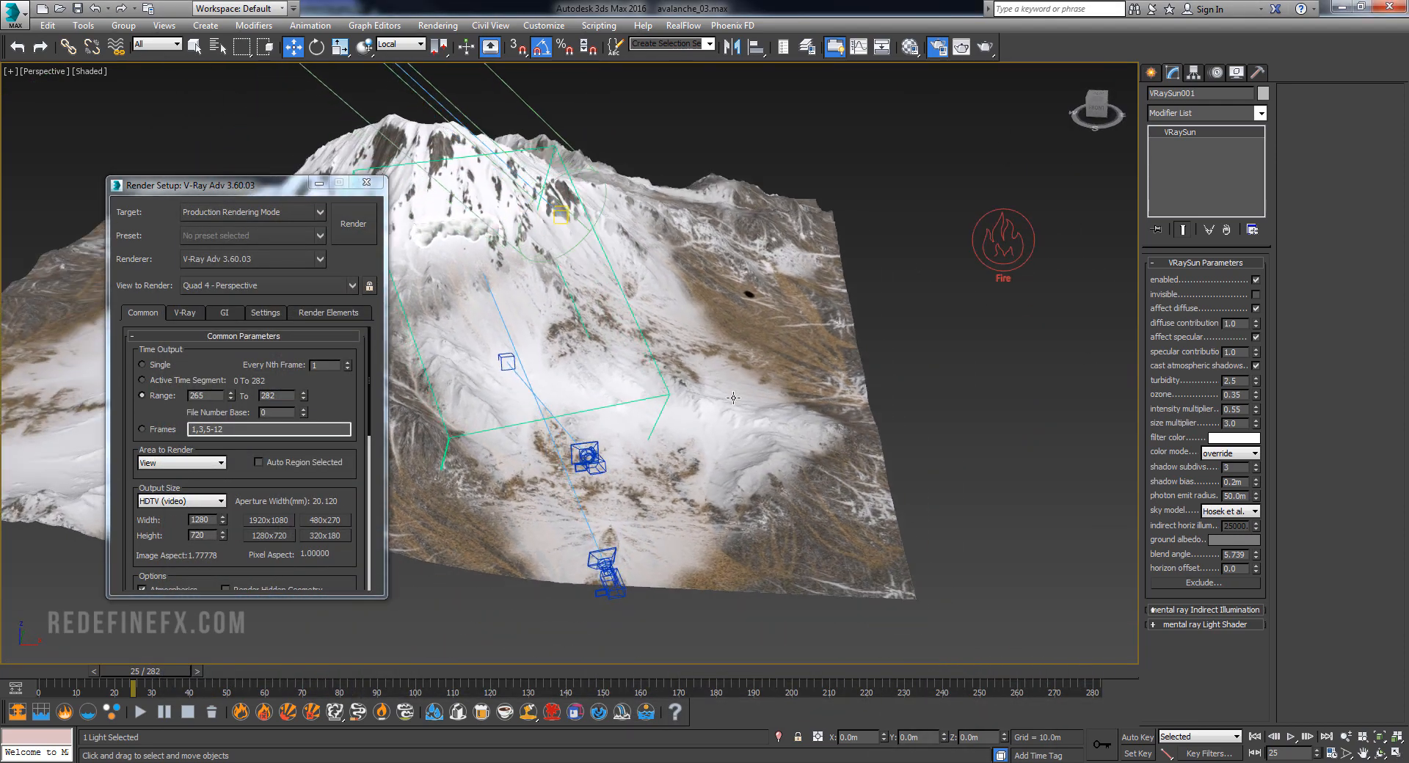